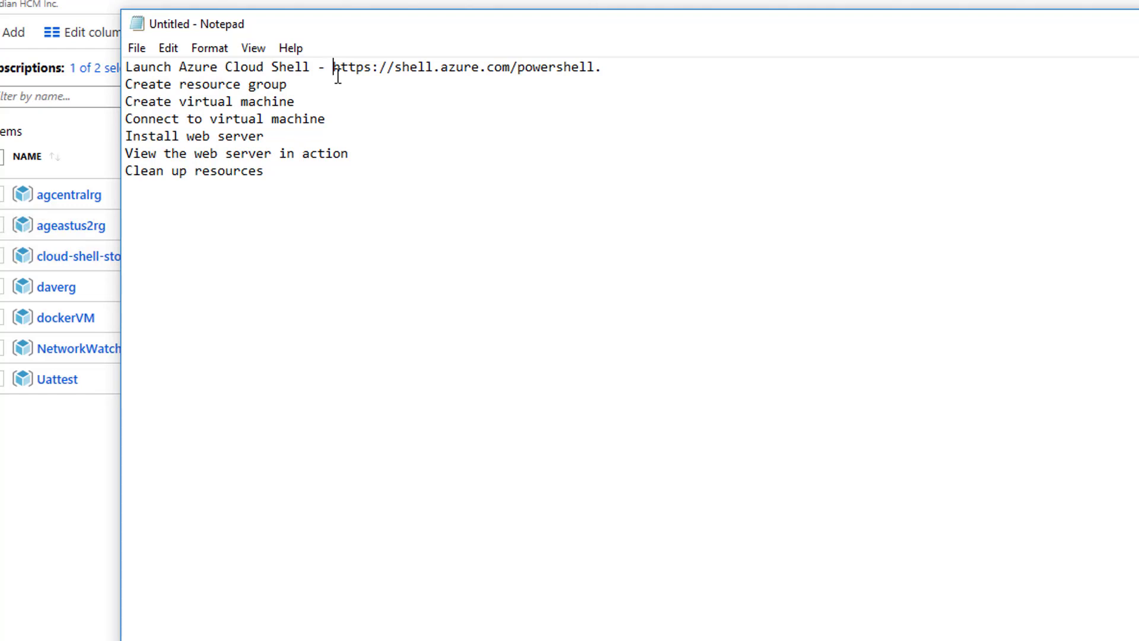
{"action": "mouse_move", "coordinate": [507, 78]}
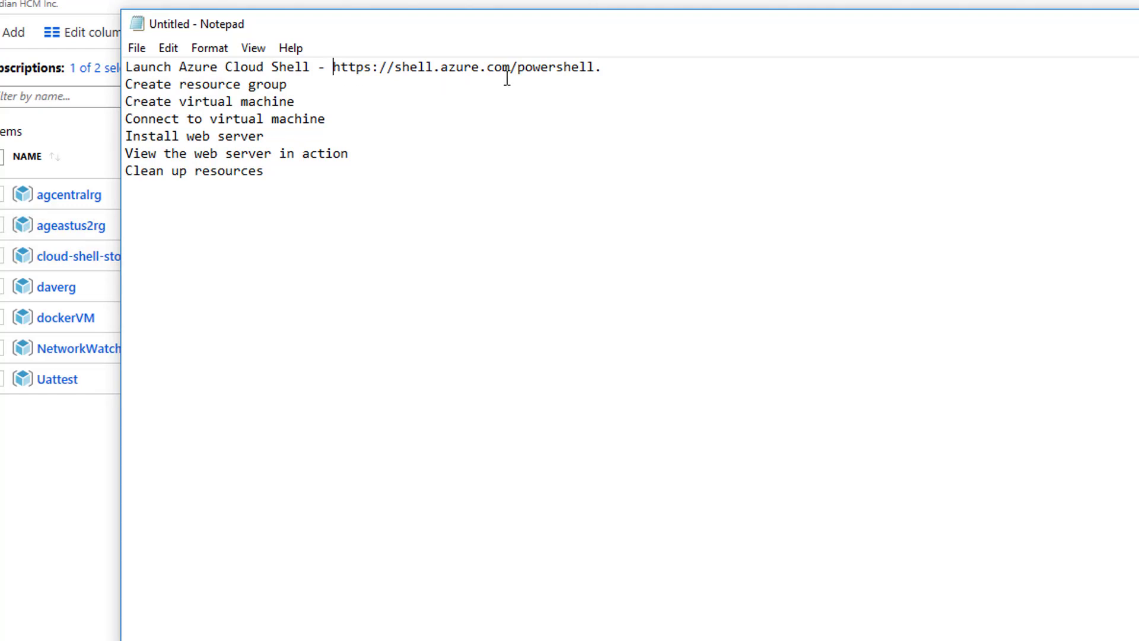
{"action": "mouse_move", "coordinate": [274, 135]}
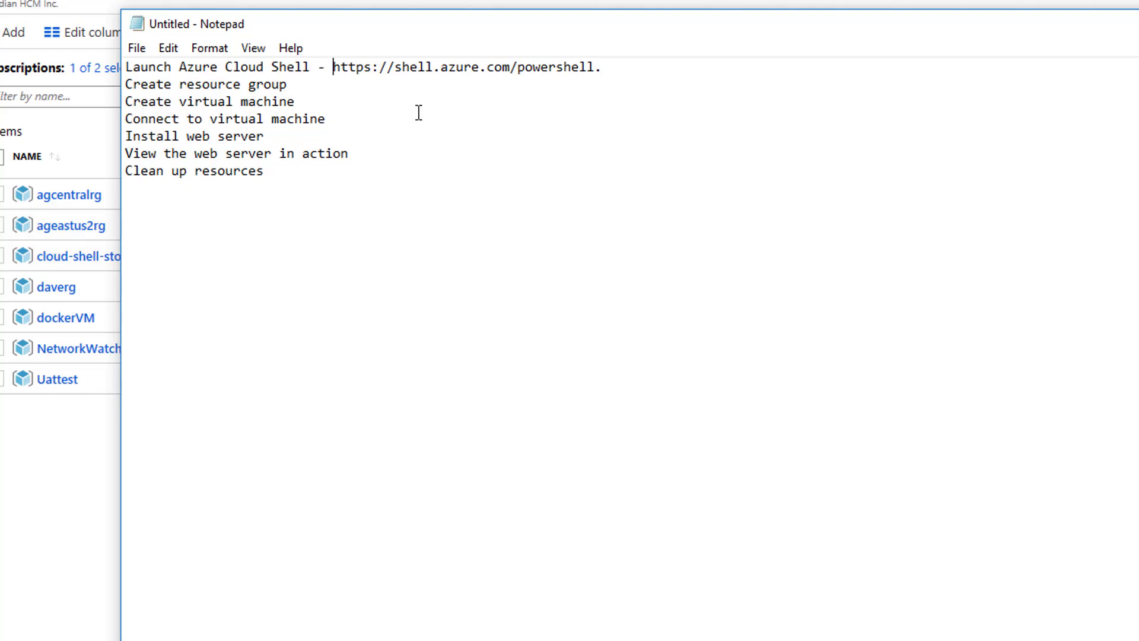
{"action": "mouse_move", "coordinate": [392, 120]}
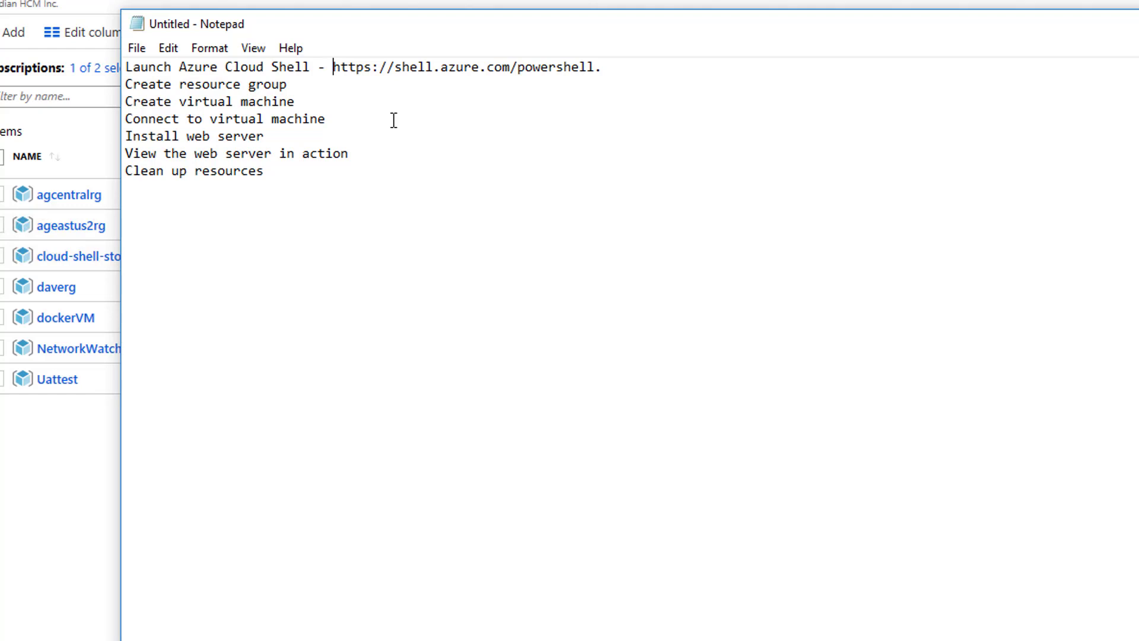
{"action": "mouse_move", "coordinate": [313, 19]}
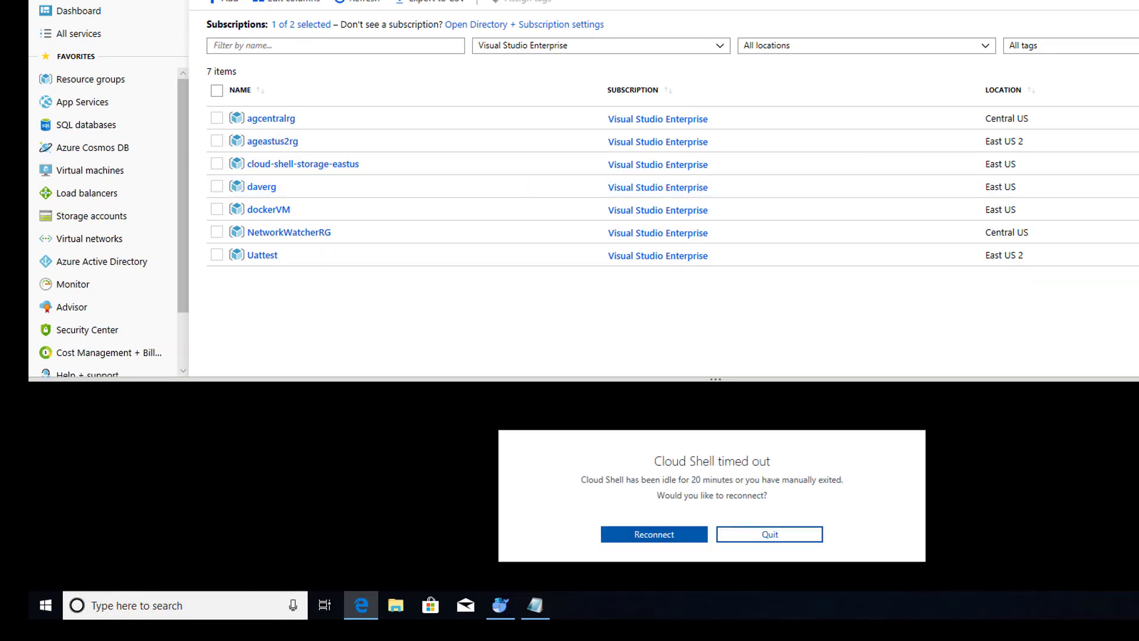
Reconnect the timed-out Cloud Shell session to get a fresh PowerShell prompt.
{"action": "left_click", "coordinate": [769, 534]}
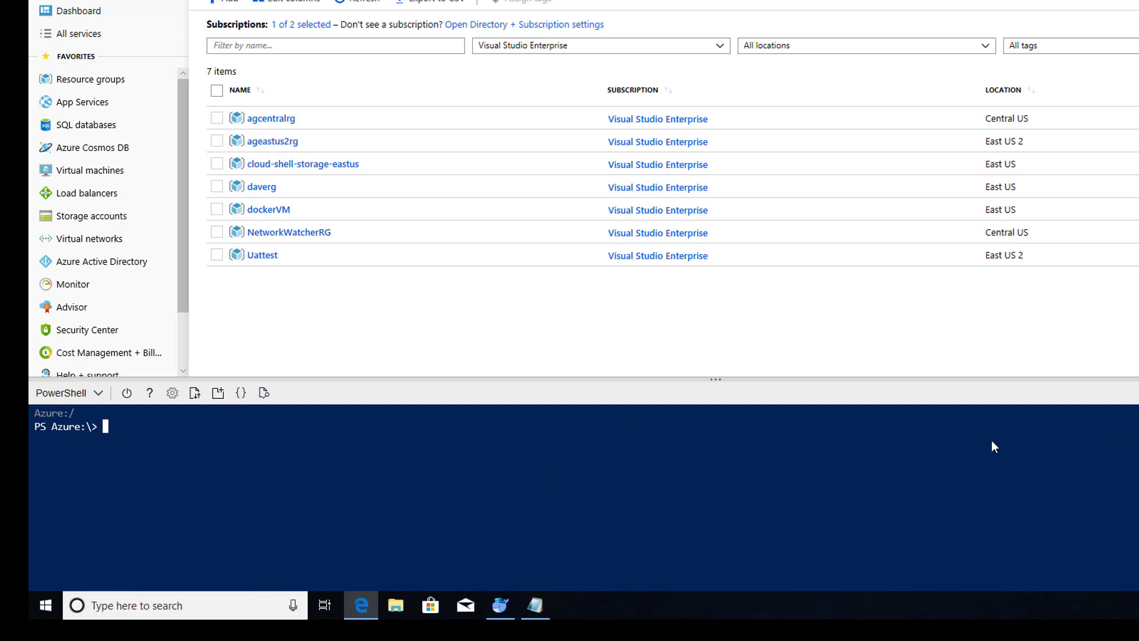
{"action": "mouse_move", "coordinate": [808, 483]}
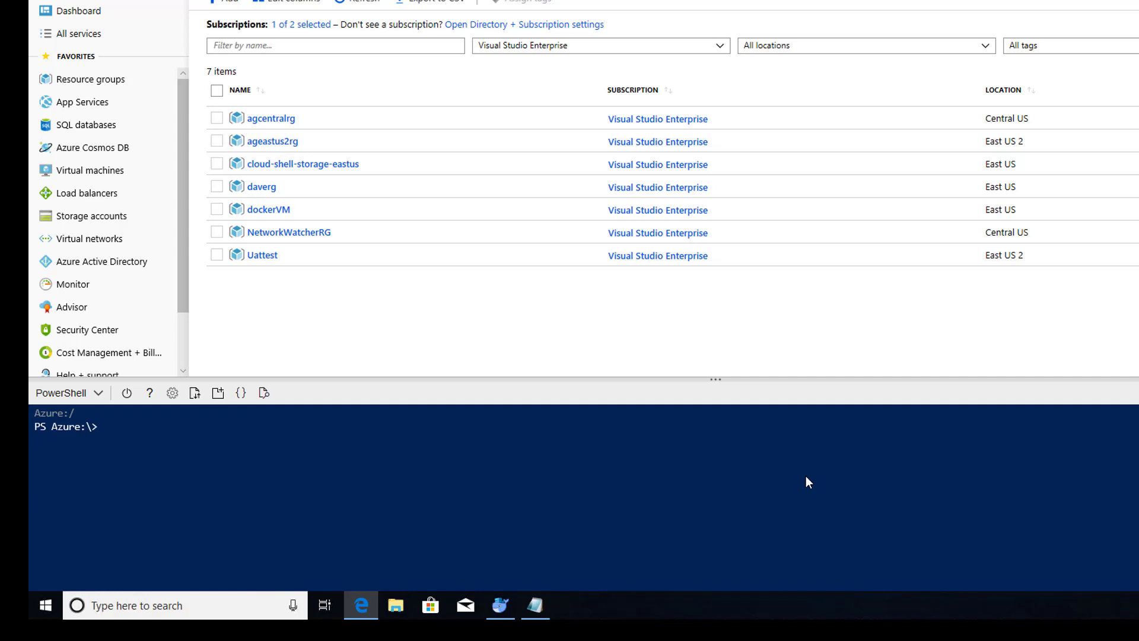
Begin a New-AzResourceGroup command at the PowerShell prompt with the start of a parameter.
{"action": "type", "text": "nes"}
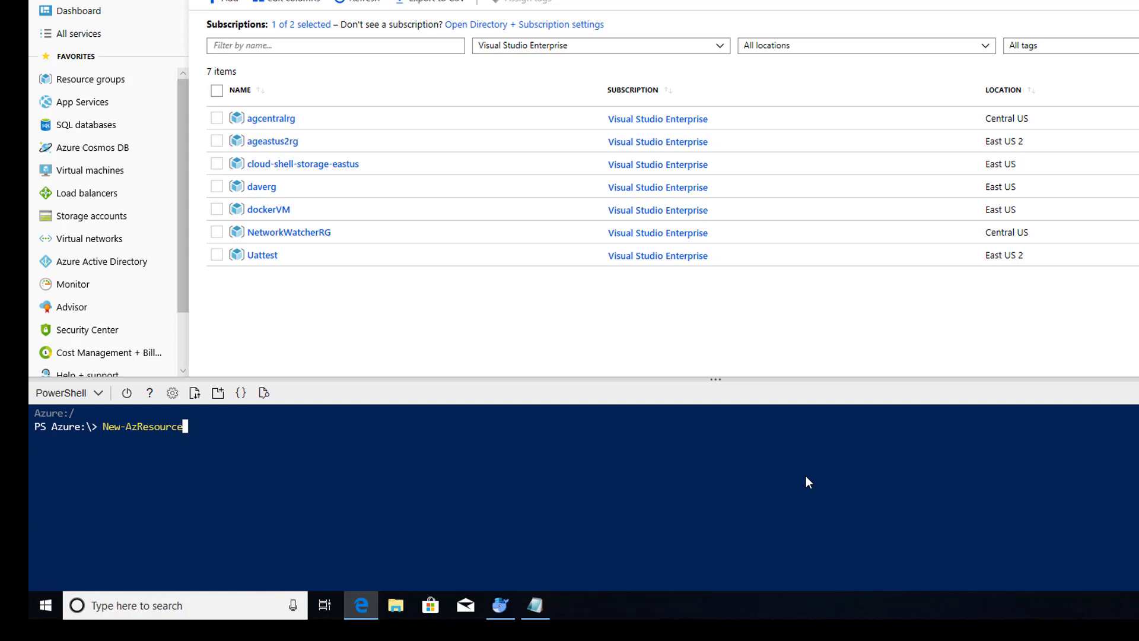
{"action": "type", "text": "Group"}
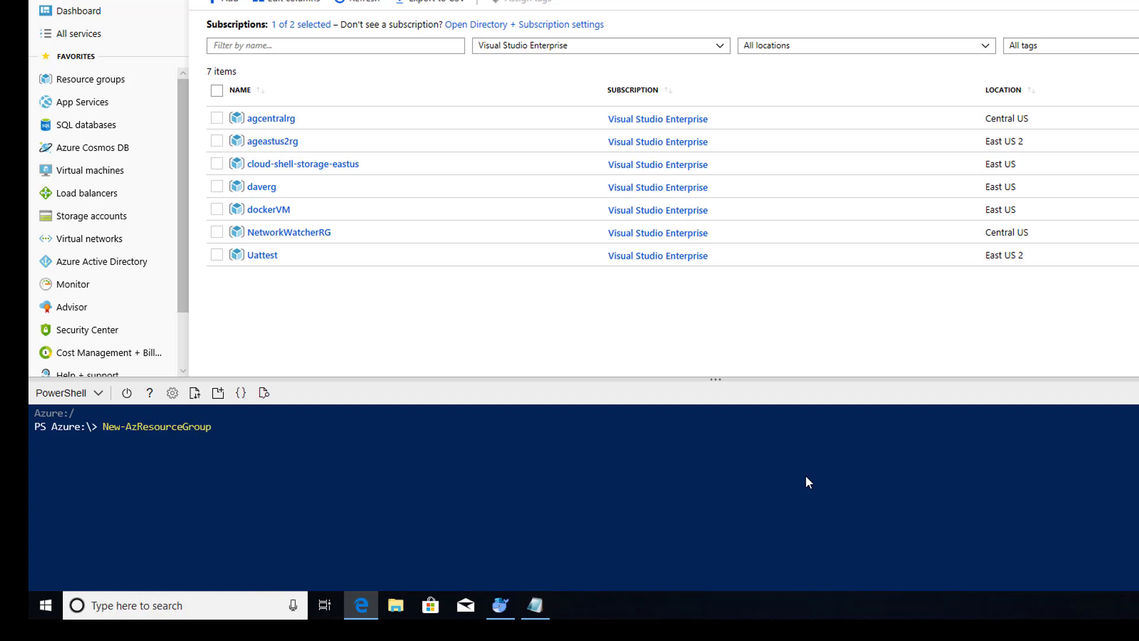
{"action": "type", "text": "-n"}
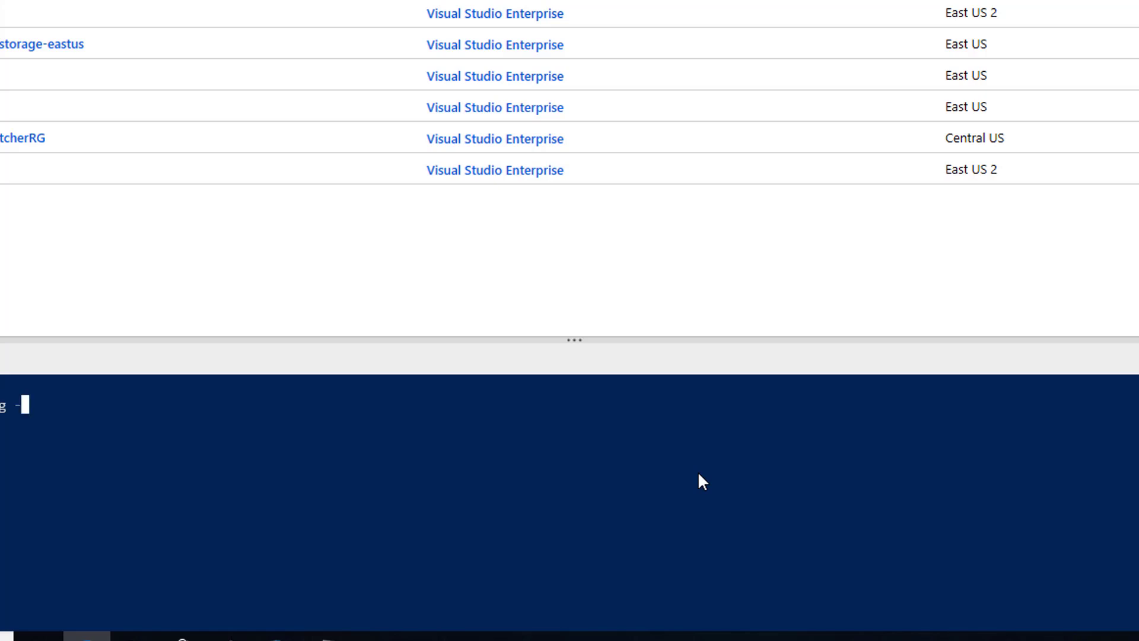
Add -name speedvm and -Location eastus to the command, correcting the misspelled VM name.
{"action": "type", "text": "-name spp"}
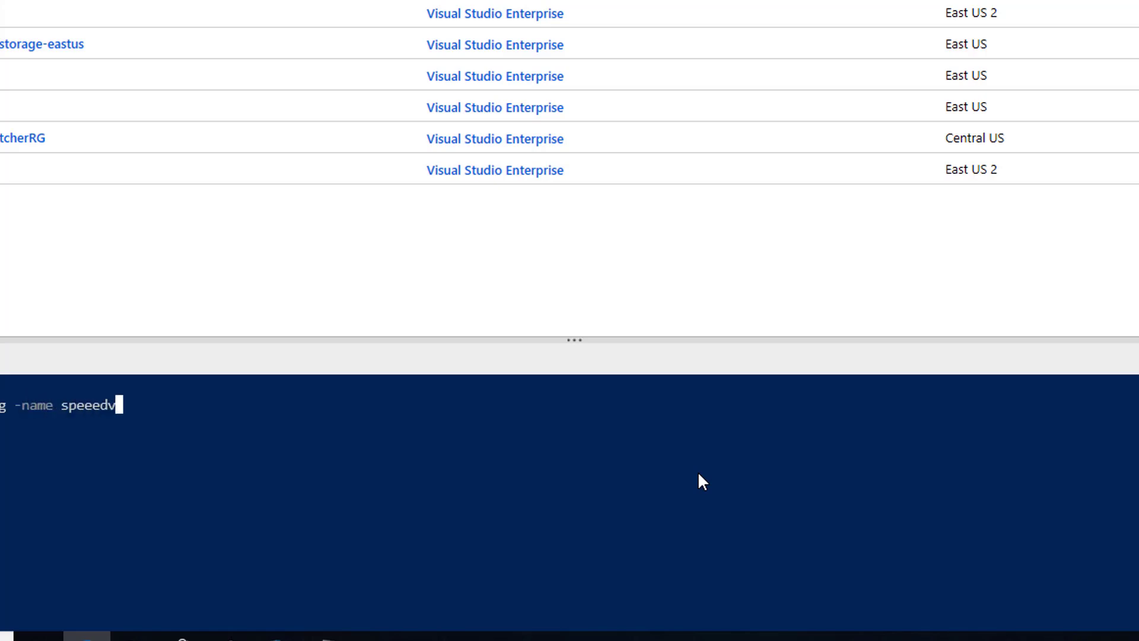
{"action": "key", "text": "Backspace"}
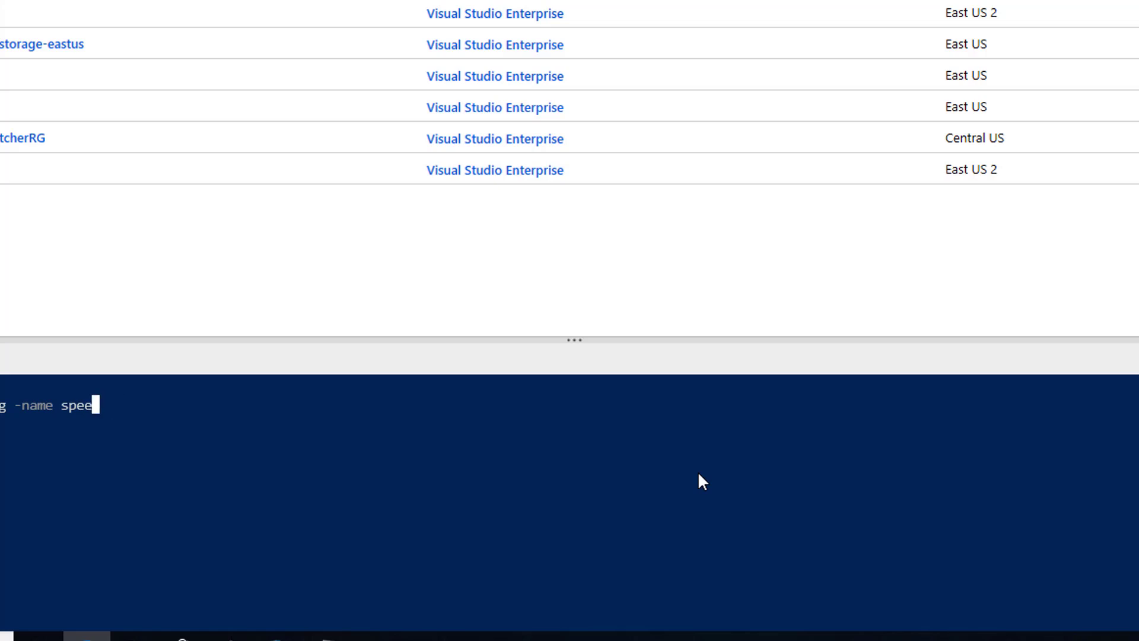
{"action": "type", "text": "vm"}
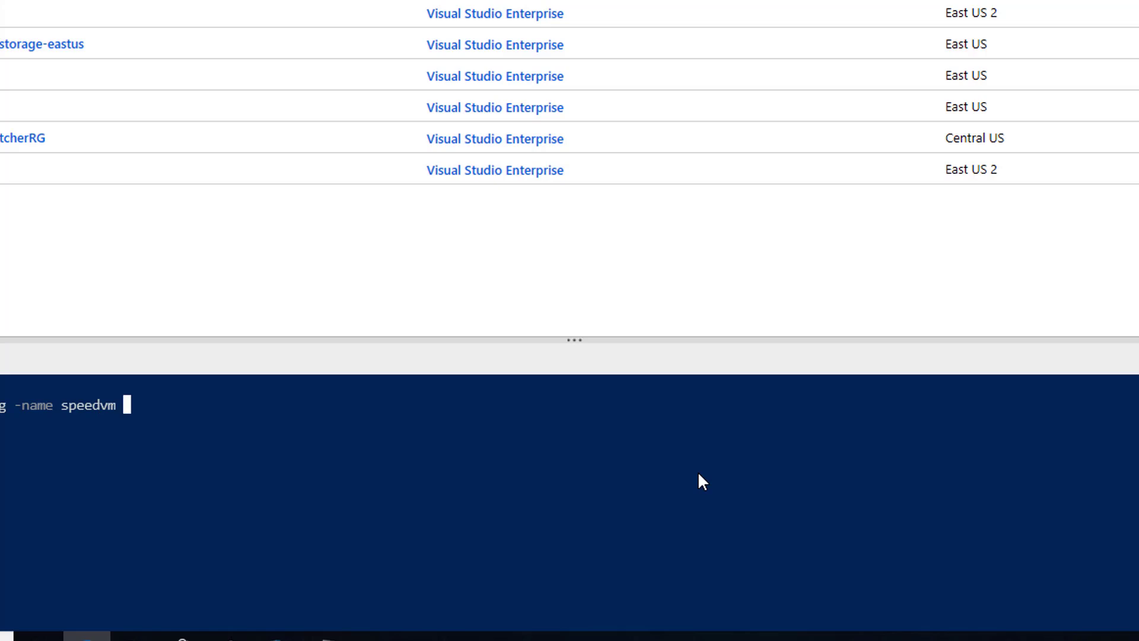
{"action": "type", "text": "-"}
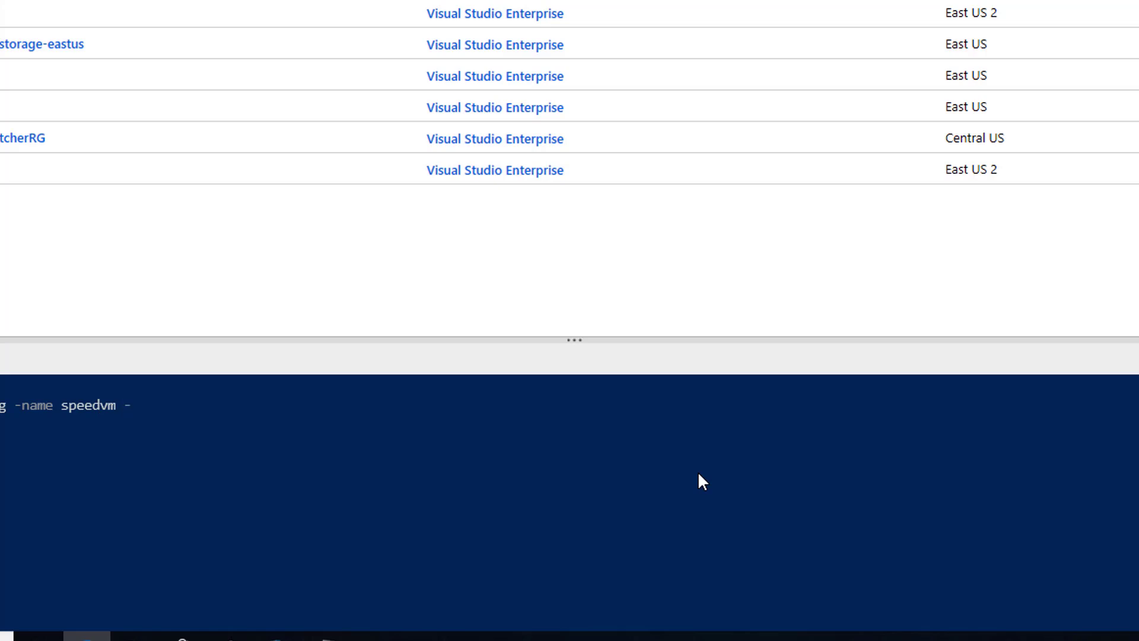
{"action": "type", "text": "-Location eastus -VirtualNetworkName"}
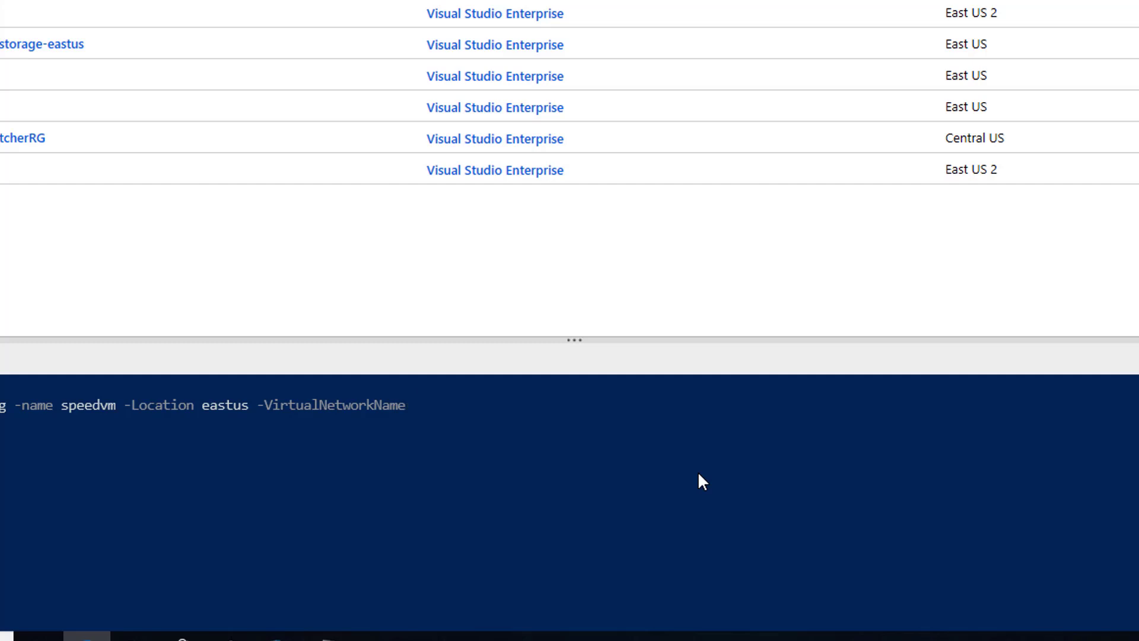
Add virtual network speedvnet and -Subnet speedsubnet, fixing typos and removing an unfinished parameter.
{"action": "type", "text": "speedvnet"}
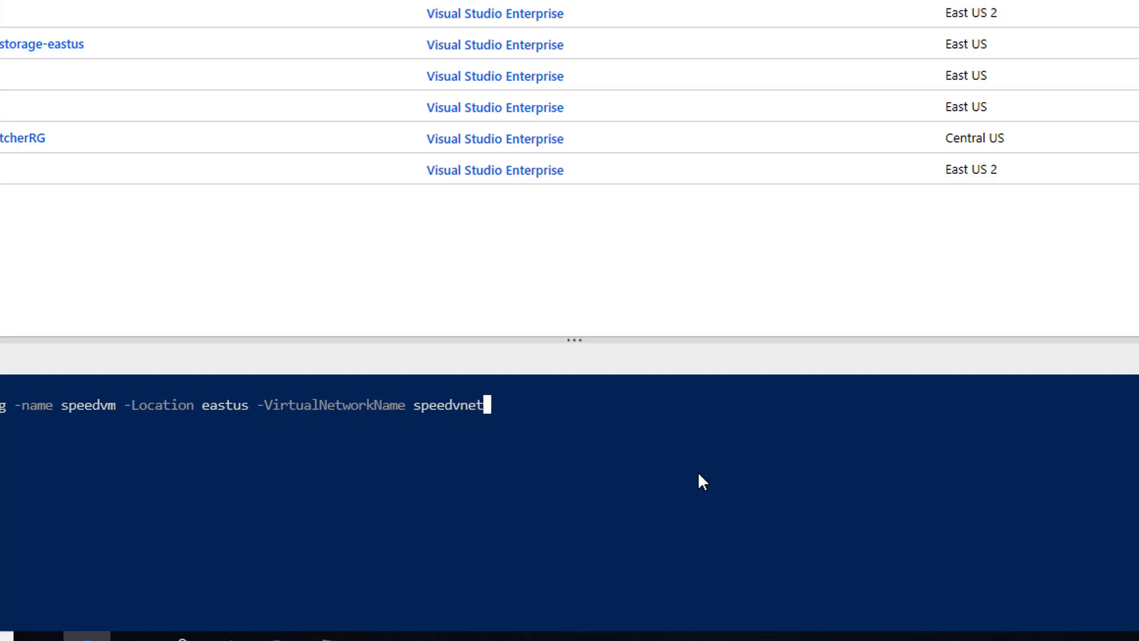
{"action": "type", "text": "-sbu"}
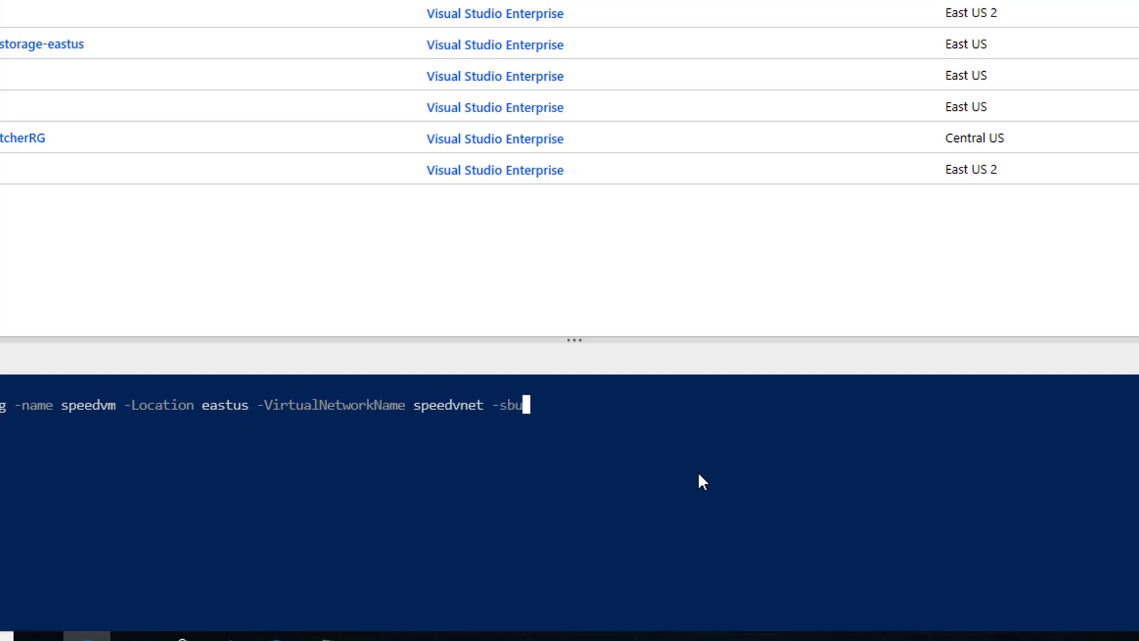
{"action": "key", "text": "Backspace"}
{"action": "type", "text": "Subnet"}
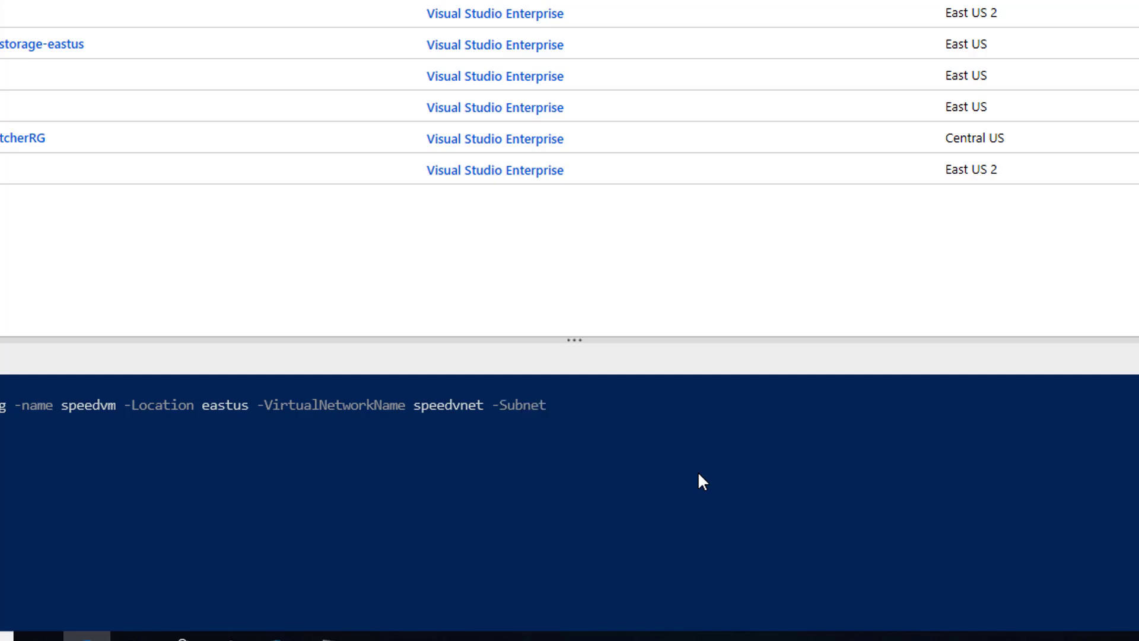
{"action": "type", "text": "sp"}
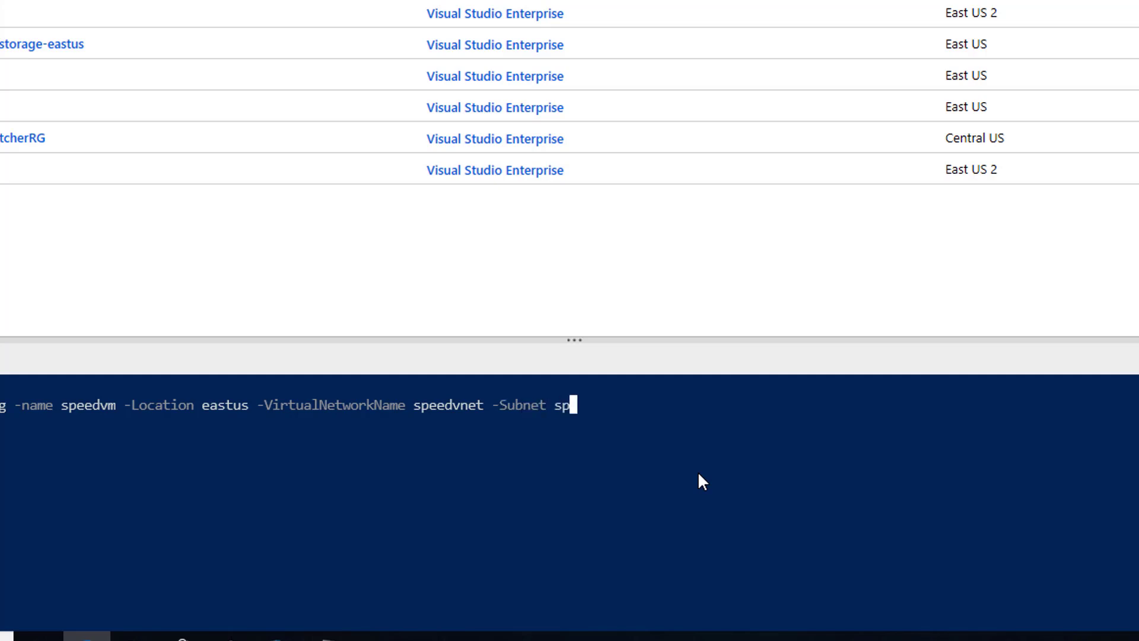
{"action": "type", "text": "eedsubnet"}
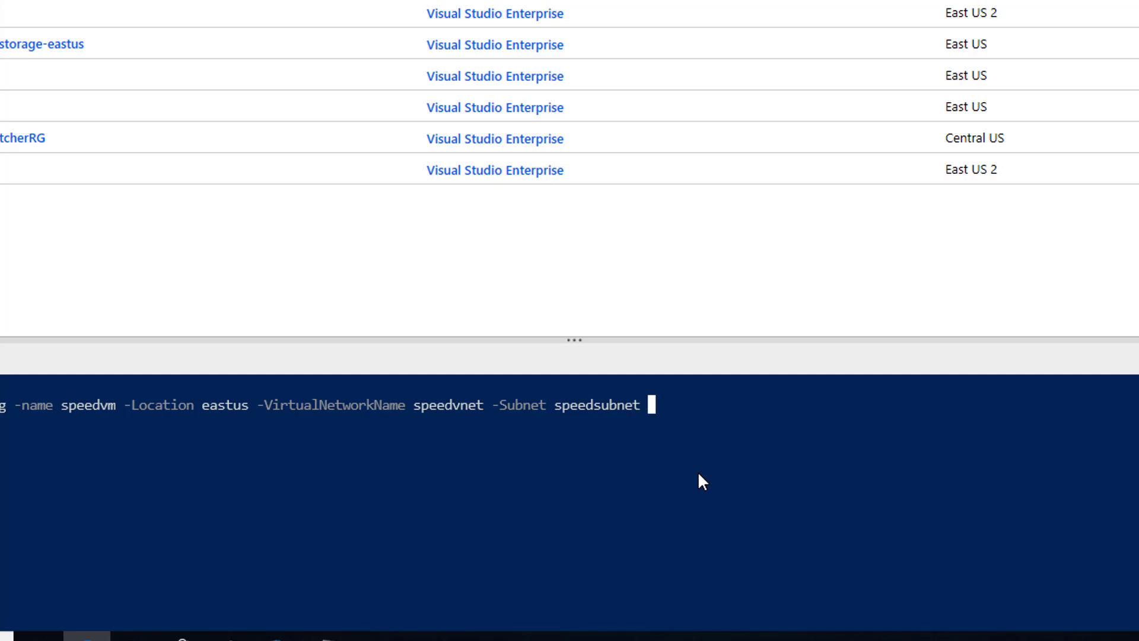
{"action": "type", "text": "-se"}
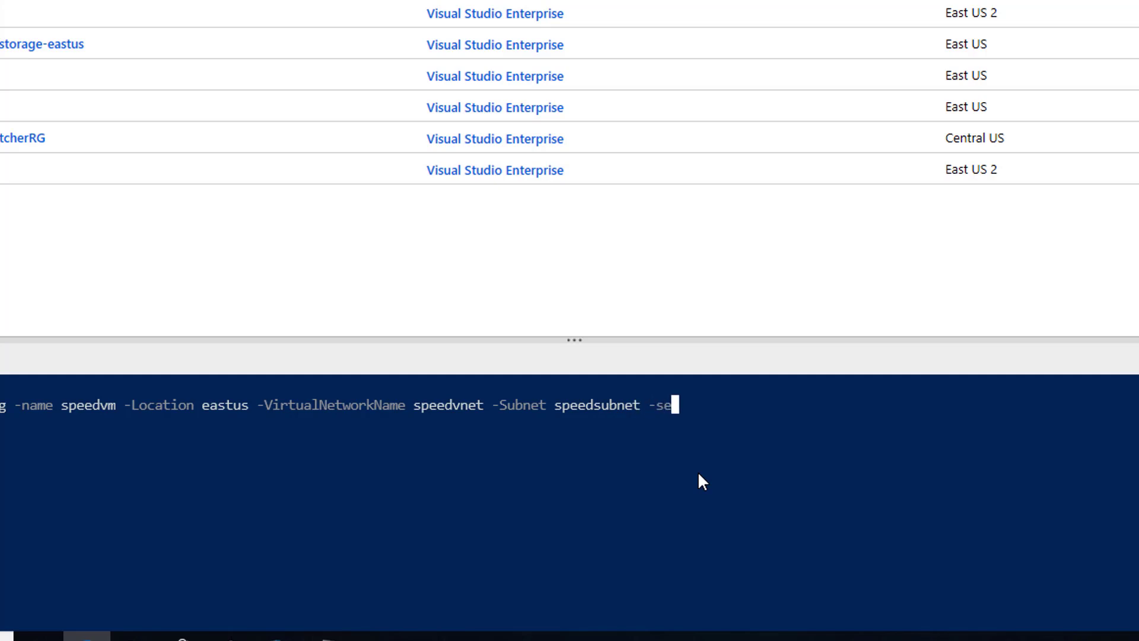
{"action": "type", "text": "c"}
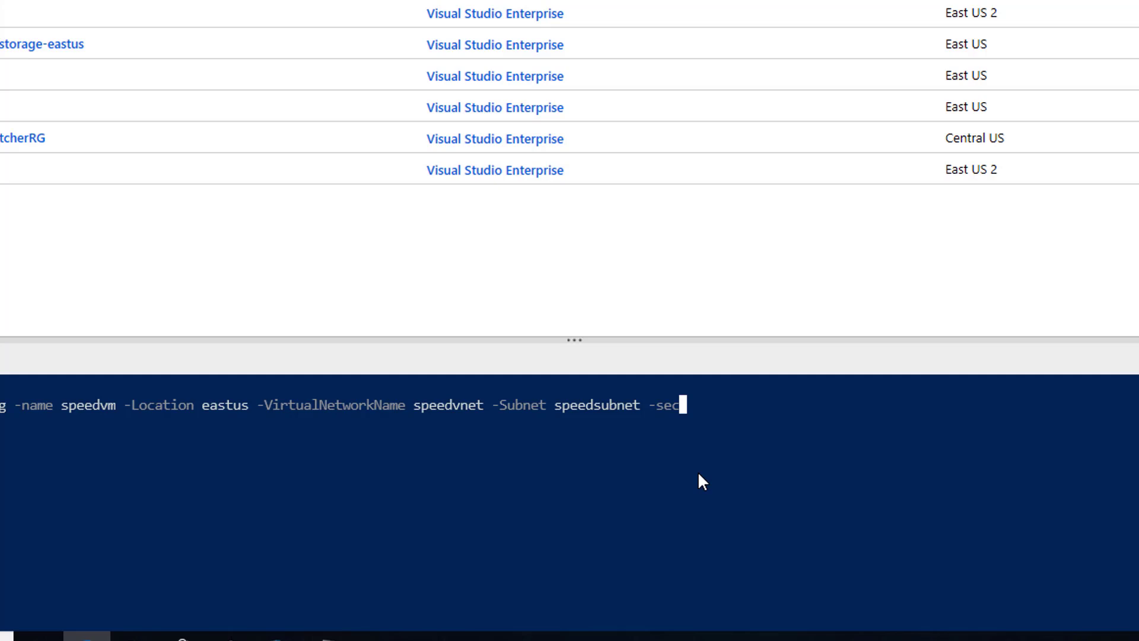
{"action": "key", "text": "Backspace"}
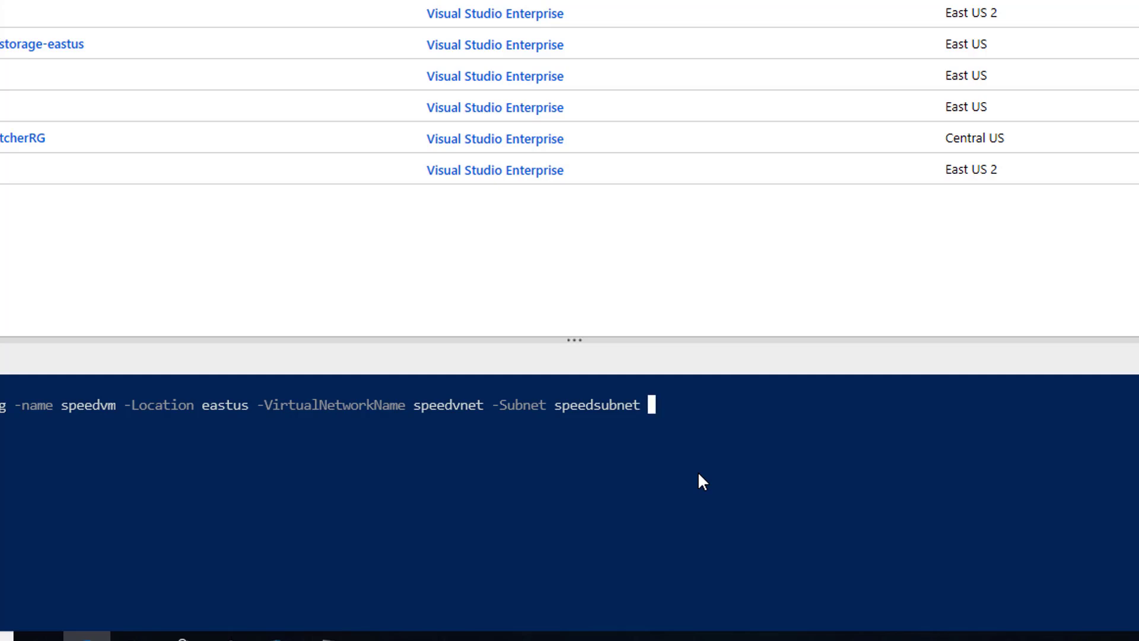
Add -securitygroupname speednrg to the command and start a -pu parameter.
{"action": "type", "text": "-sec"}
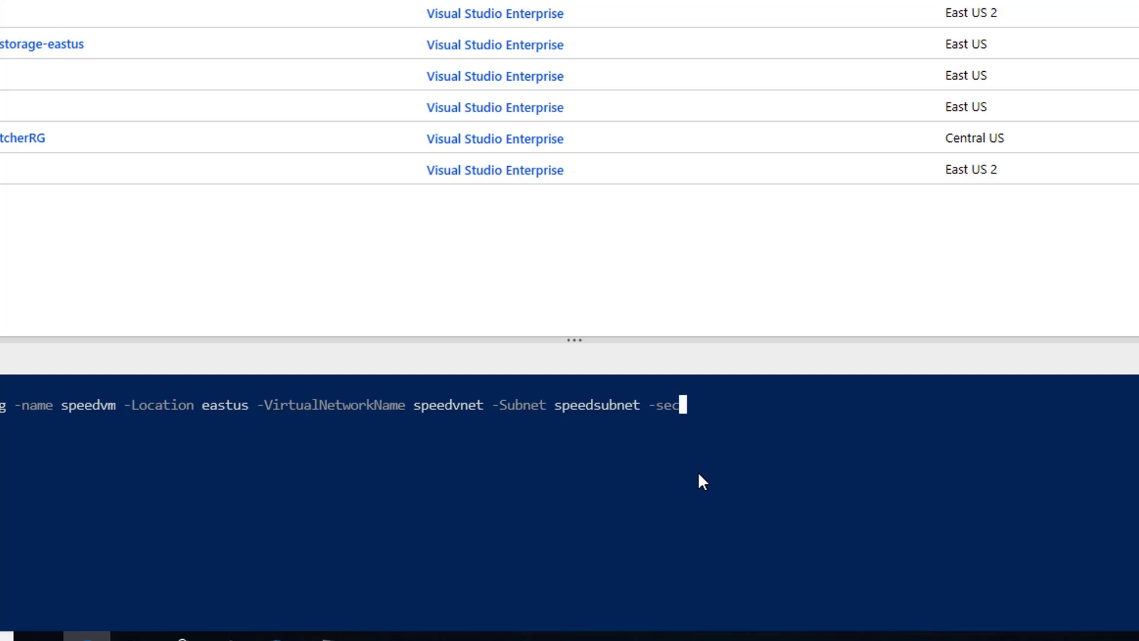
{"action": "key", "text": "Backspace"}
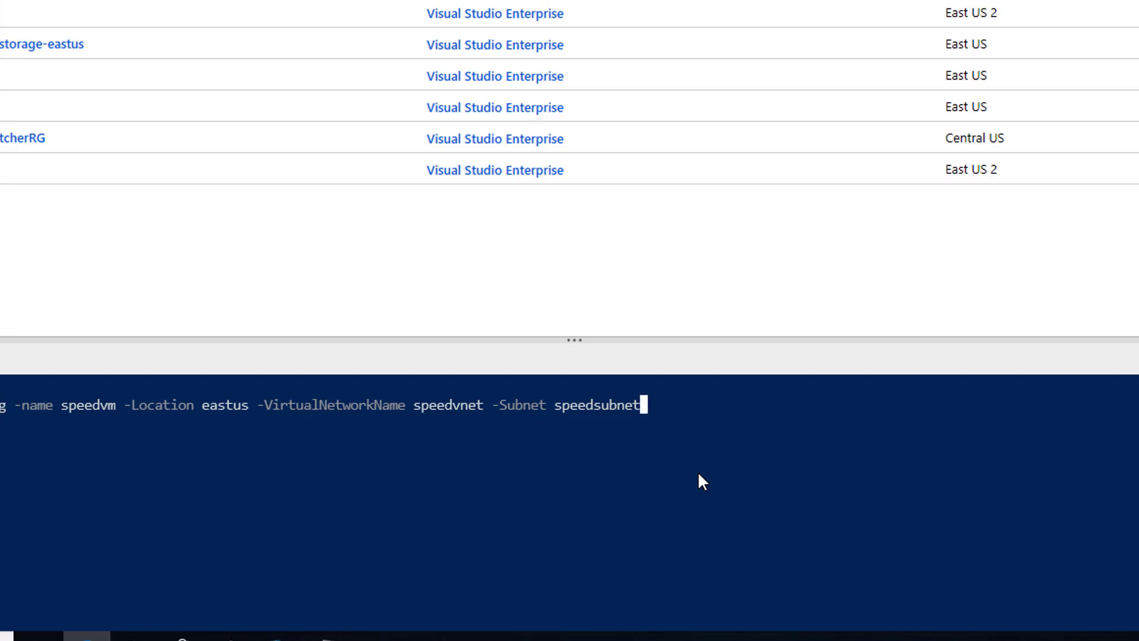
{"action": "type", "text": "-secu"}
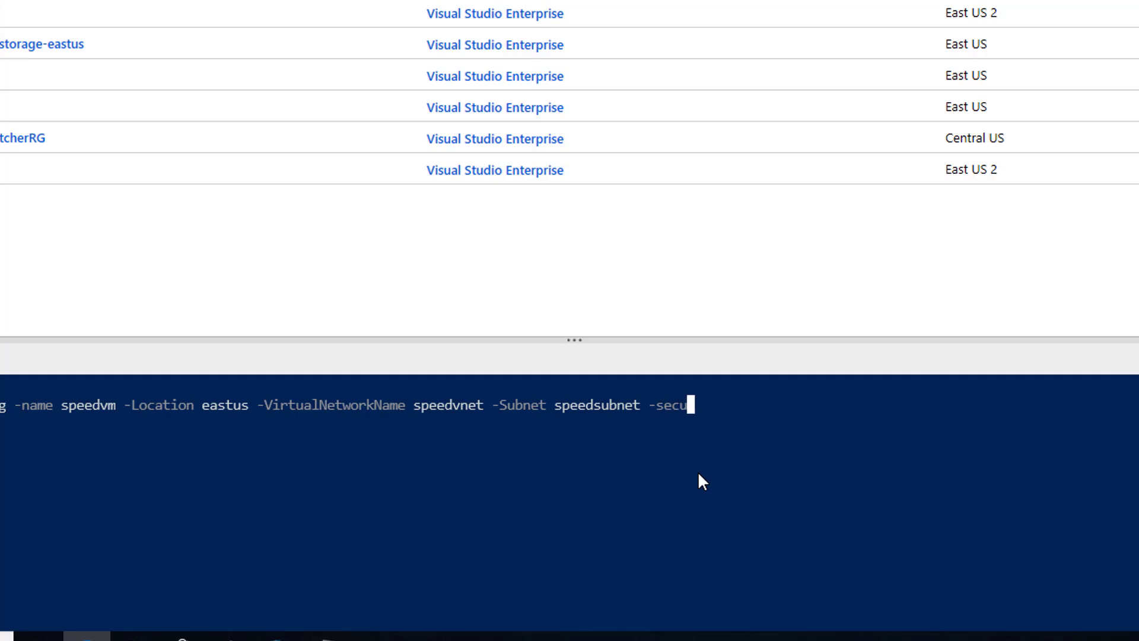
{"action": "type", "text": "ity"}
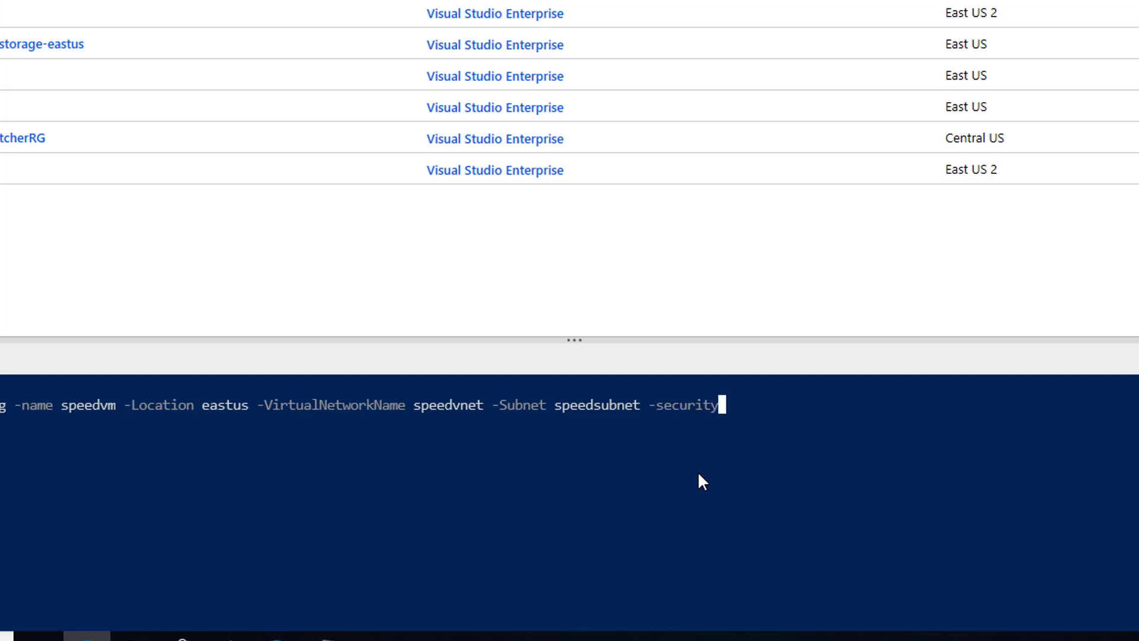
{"action": "type", "text": "groupname"}
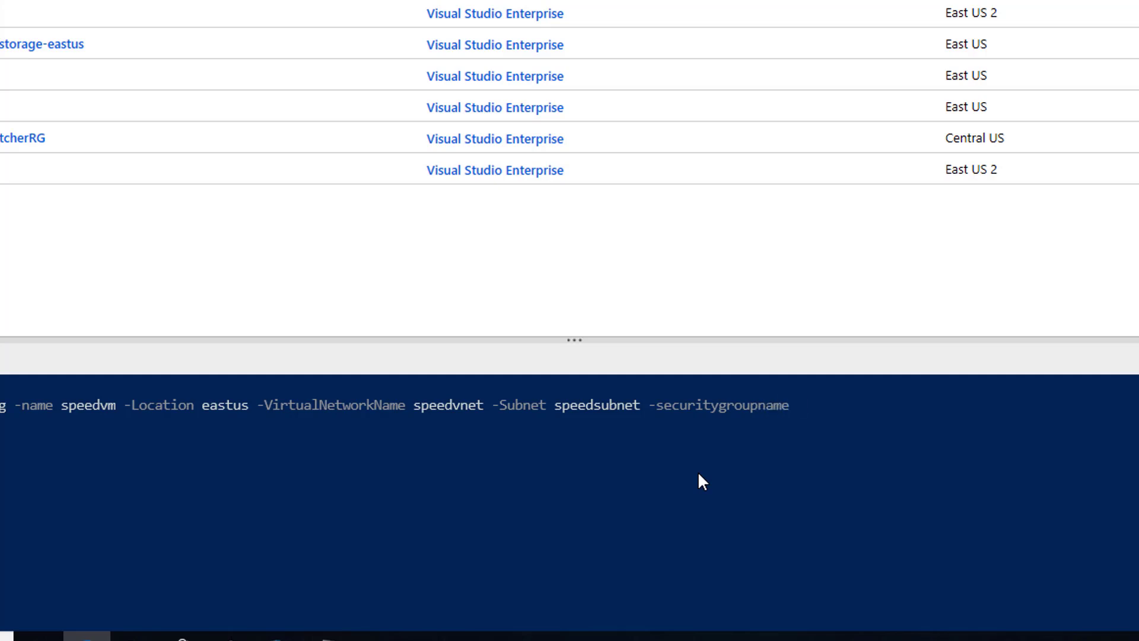
{"action": "type", "text": "speed"}
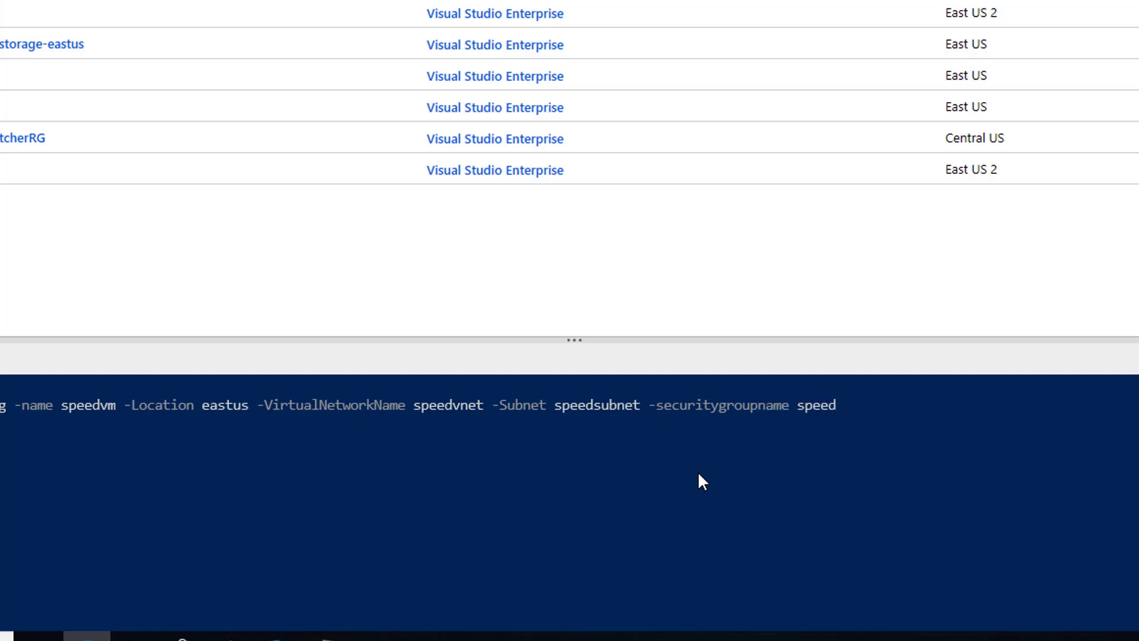
{"action": "type", "text": "nrg"}
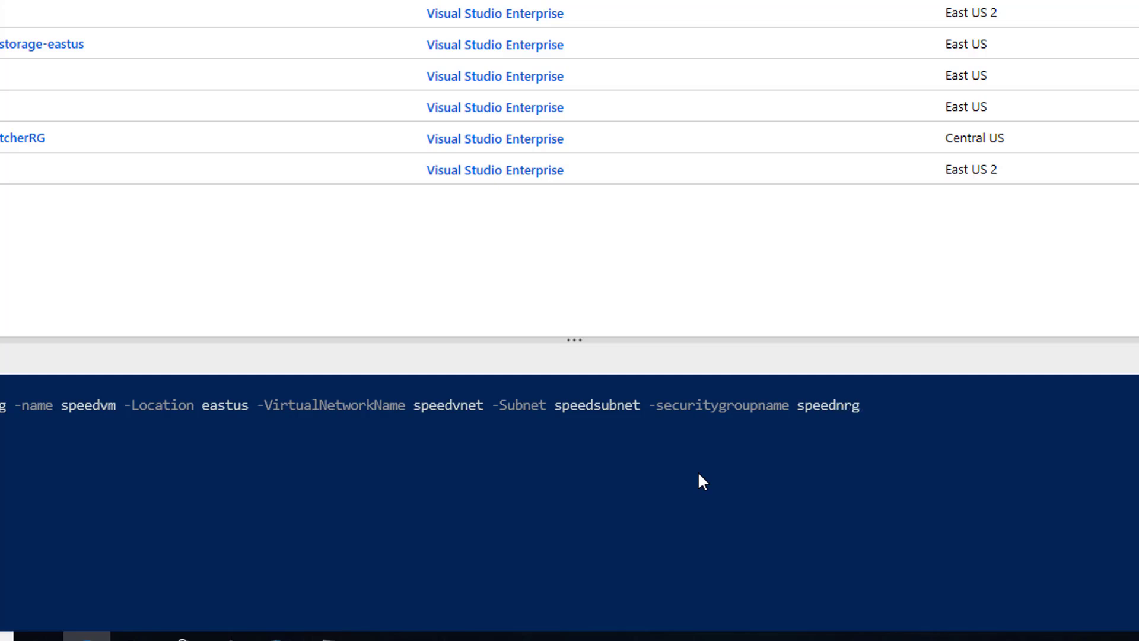
{"action": "type", "text": "-pu"}
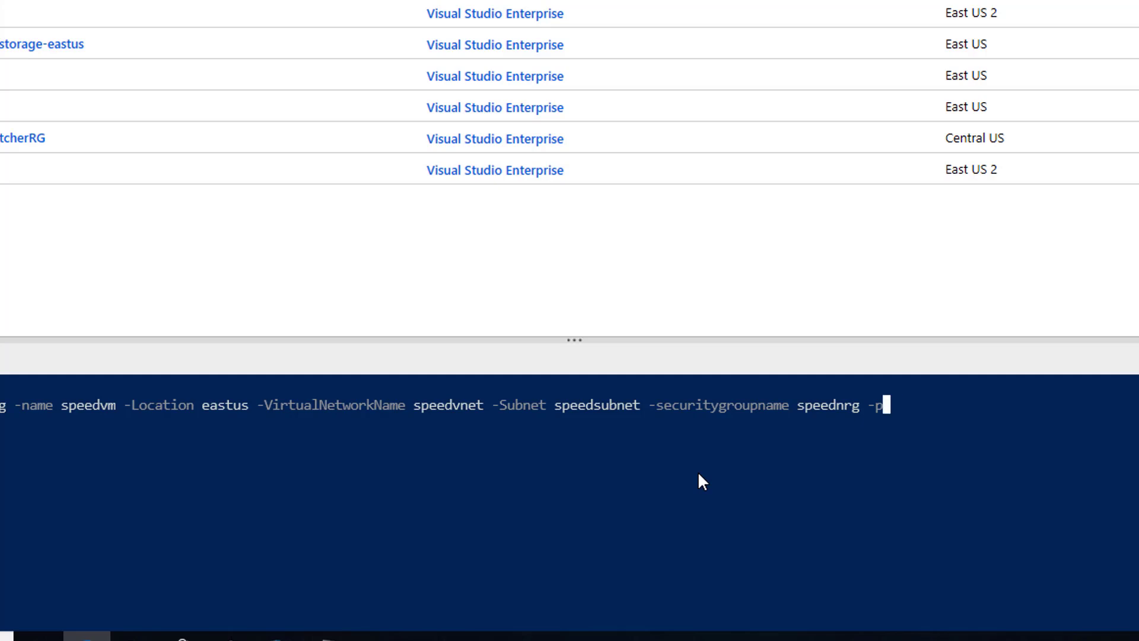
Erase the mistyped parameters and re-enter the network and -SecurityGroupName speednsg values.
{"action": "key", "text": "BackSpace"}
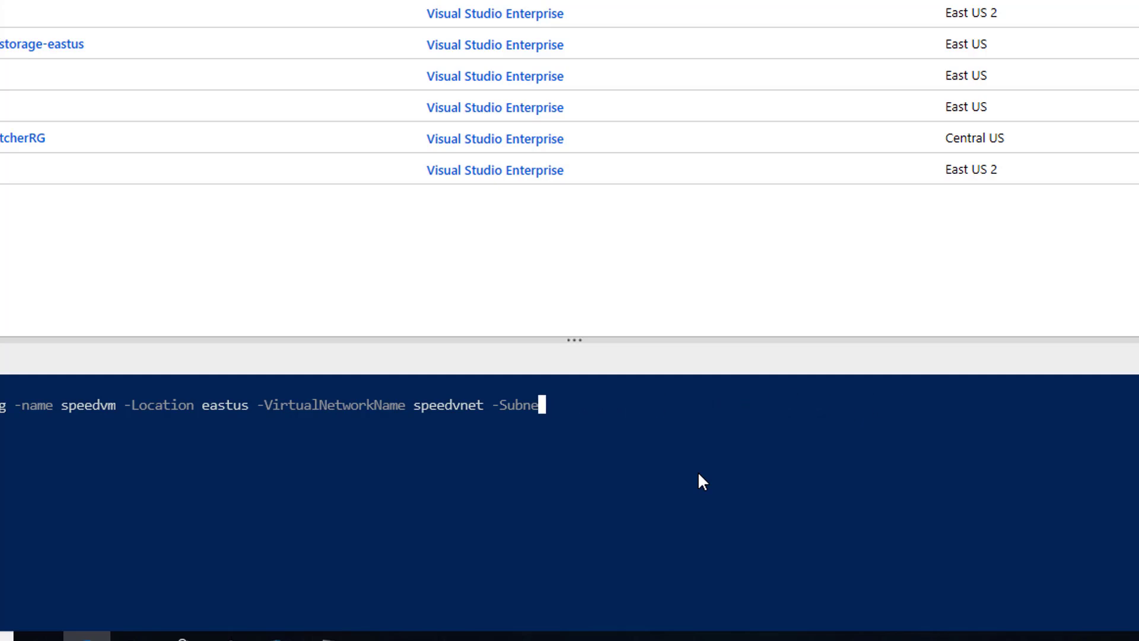
{"action": "key", "text": "Backspace"}
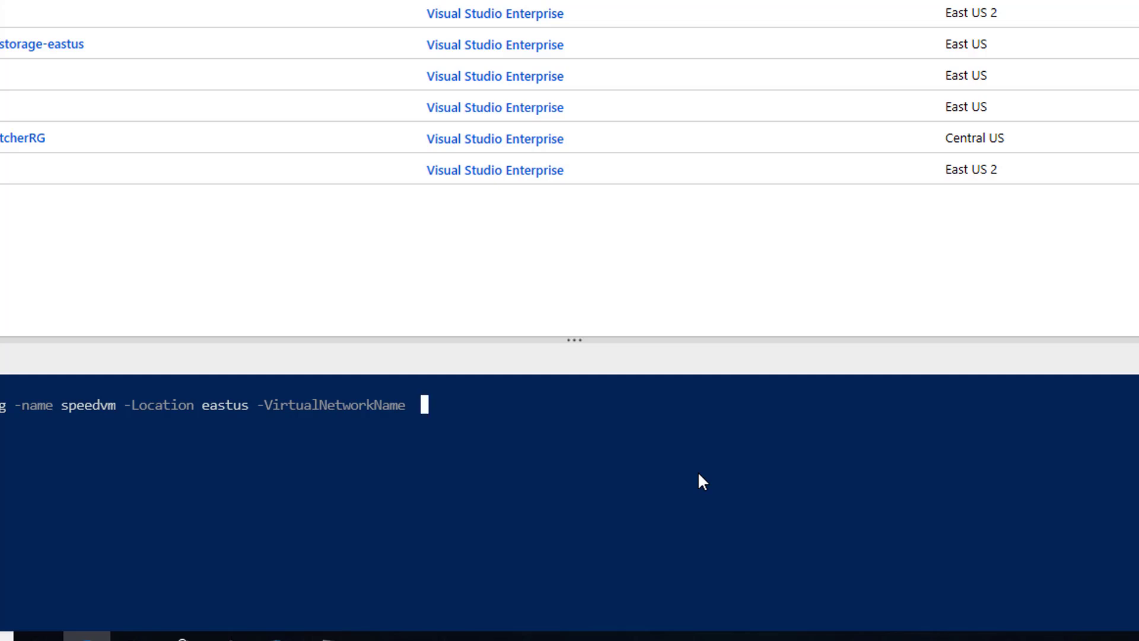
{"action": "type", "text": "sp"}
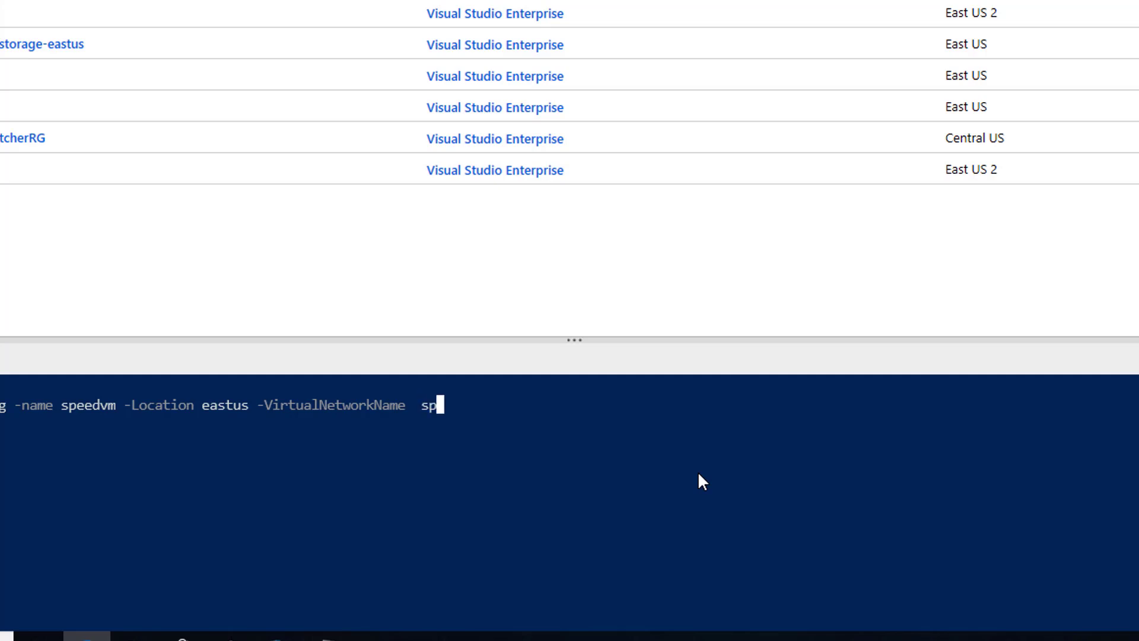
{"action": "type", "text": "ed"}
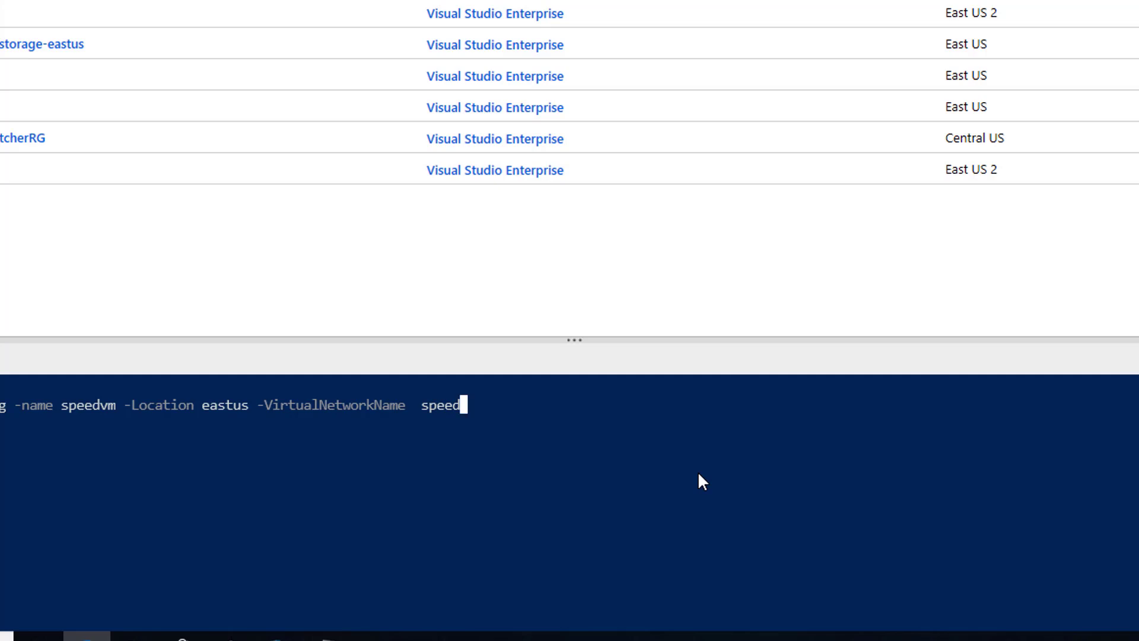
{"action": "type", "text": "net -se"}
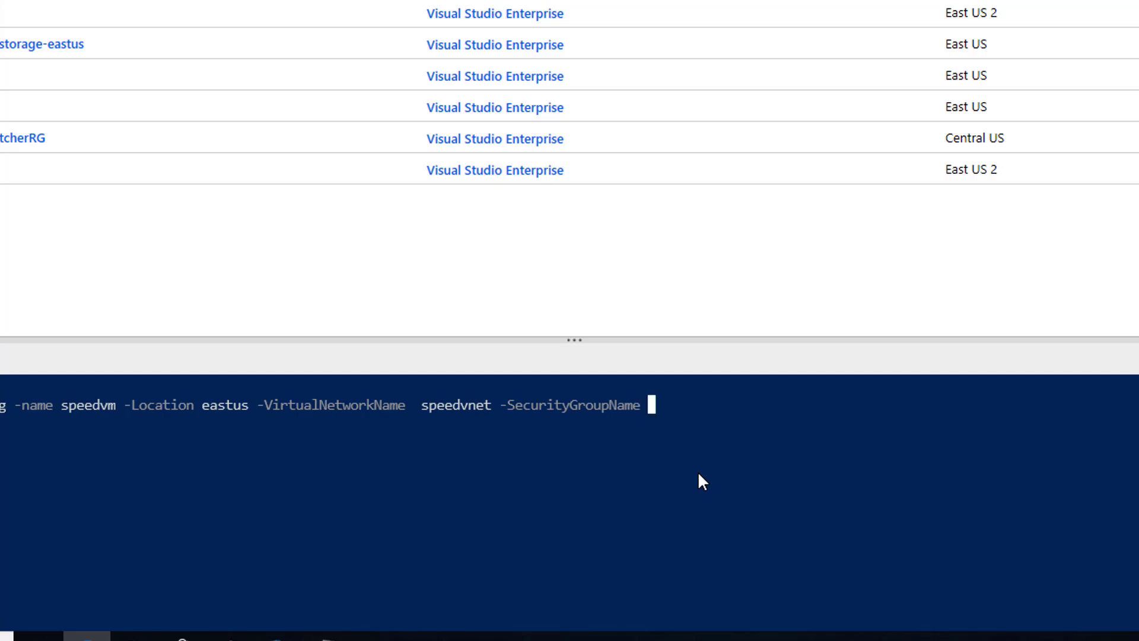
{"action": "type", "text": "speednsg -SubnetName"}
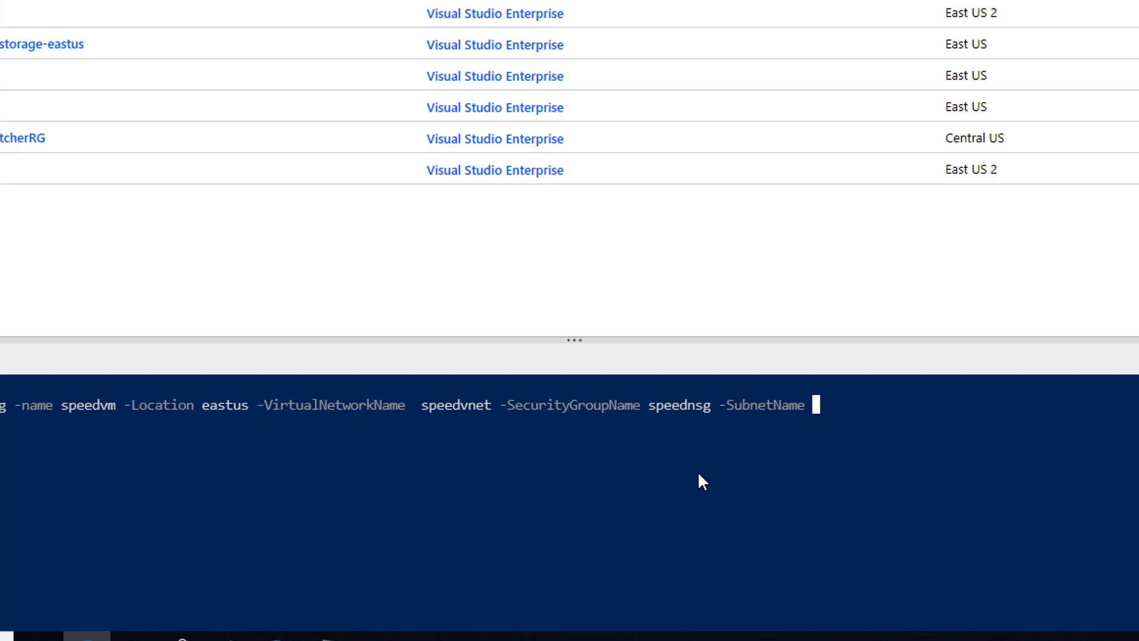
Add -SubnetName speedsubnet and -PublicIpAddressName speedvmpip, then run the New-AzVM command.
{"action": "type", "text": "speedsubn"}
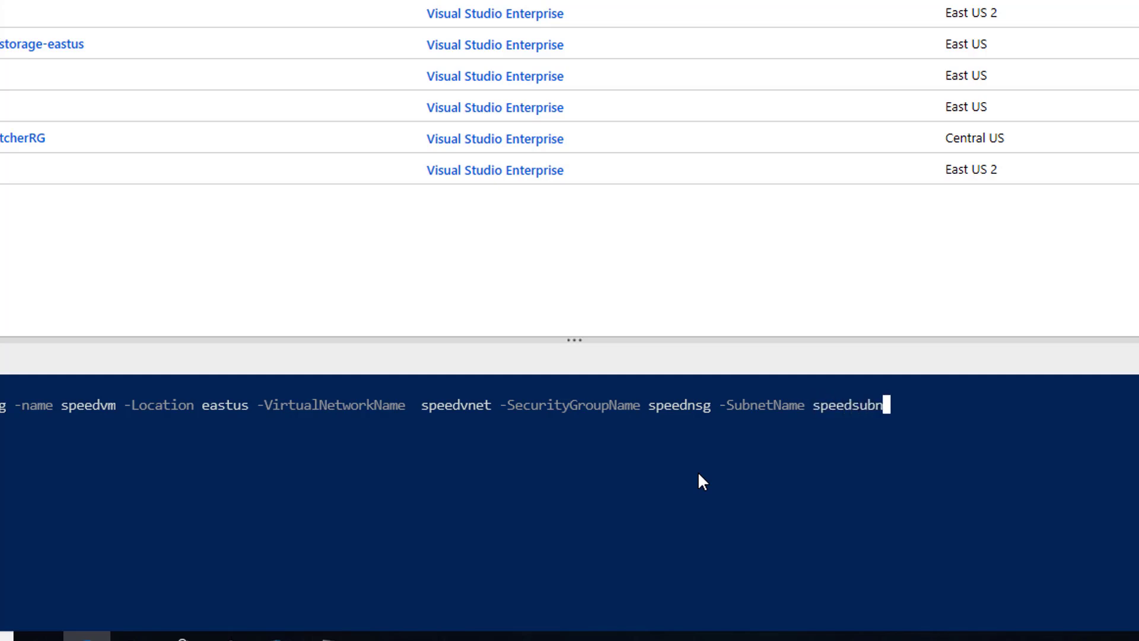
{"action": "type", "text": "et"}
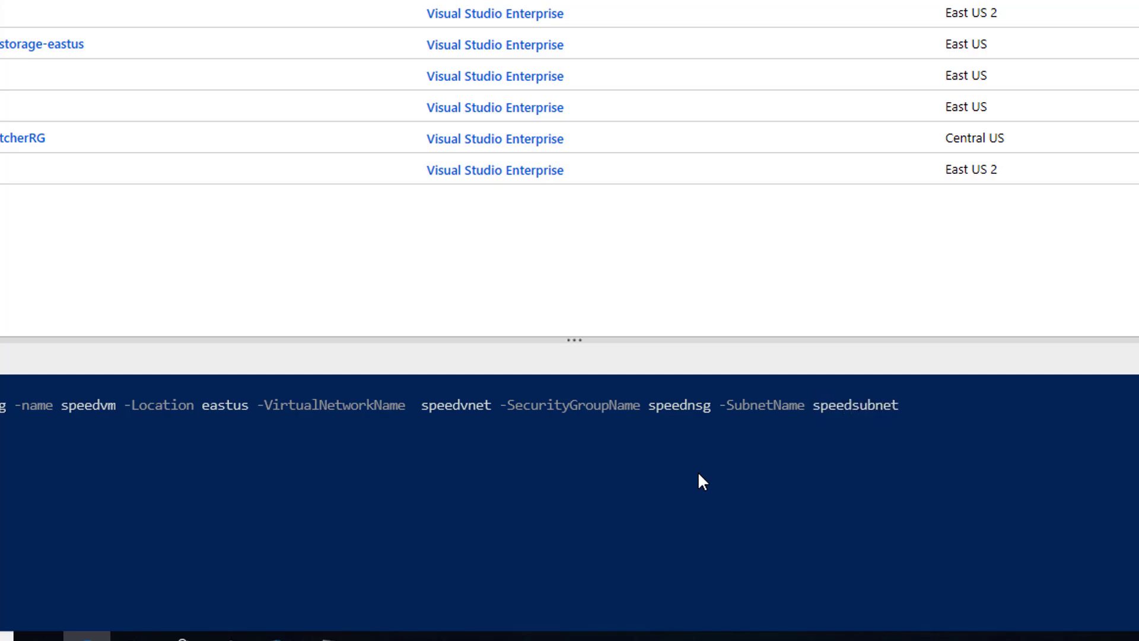
{"action": "type", "text": "-PublicIpAddressName"}
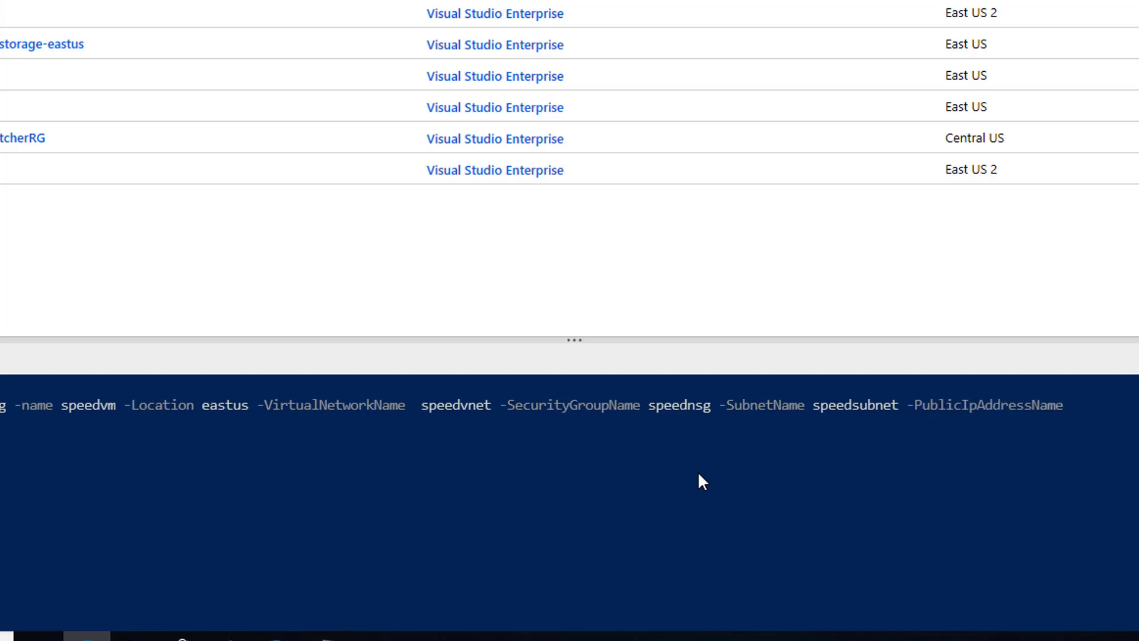
{"action": "type", "text": "sp"}
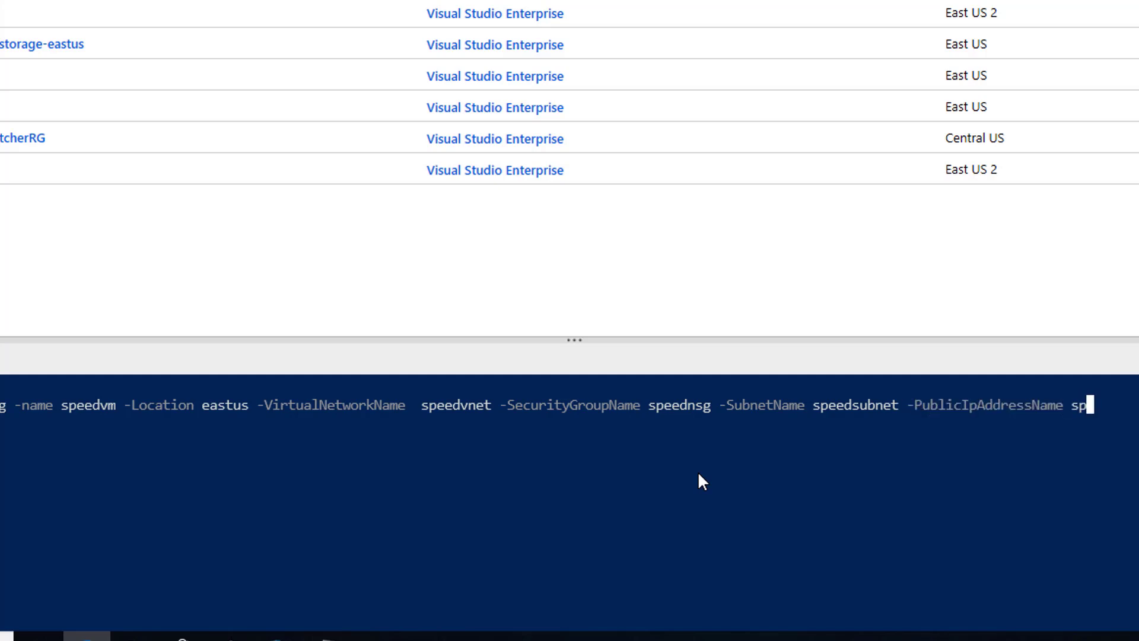
{"action": "type", "text": "speedvmpip"}
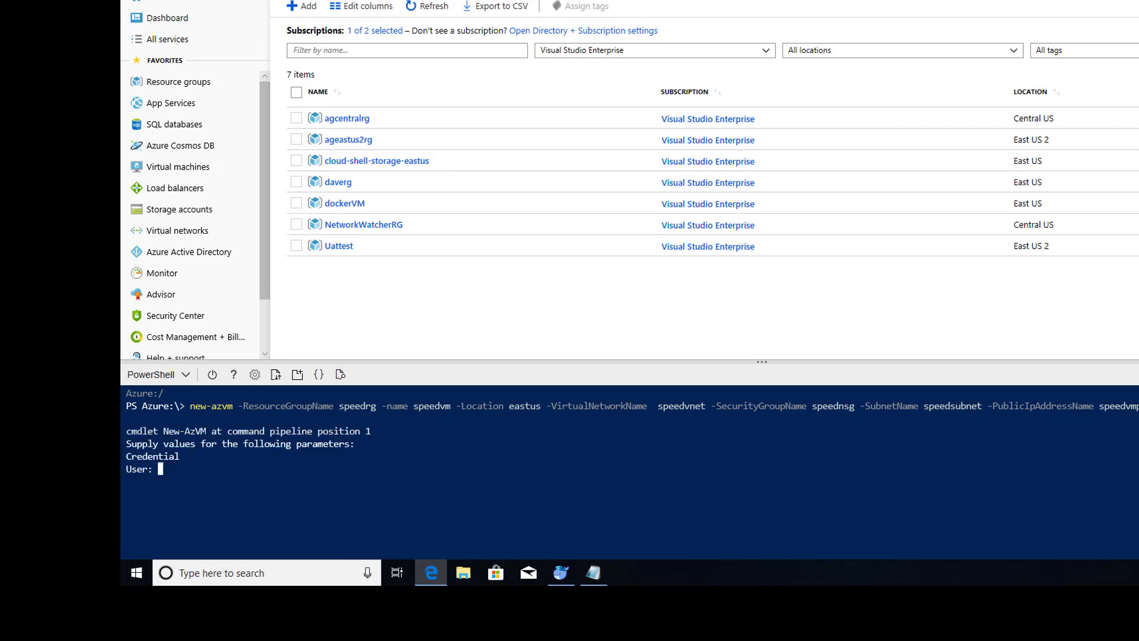
Supply administrator user name speed and its password so New-AzVM provisions speedvm.
{"action": "type", "text": "speed"}
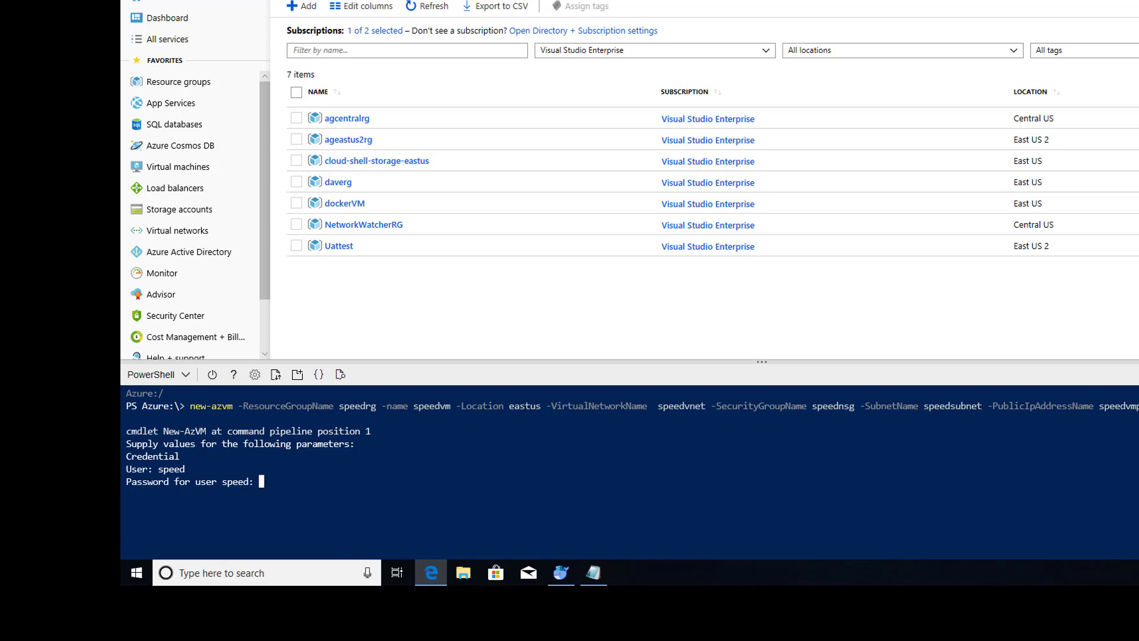
{"action": "type", "text": "*******"}
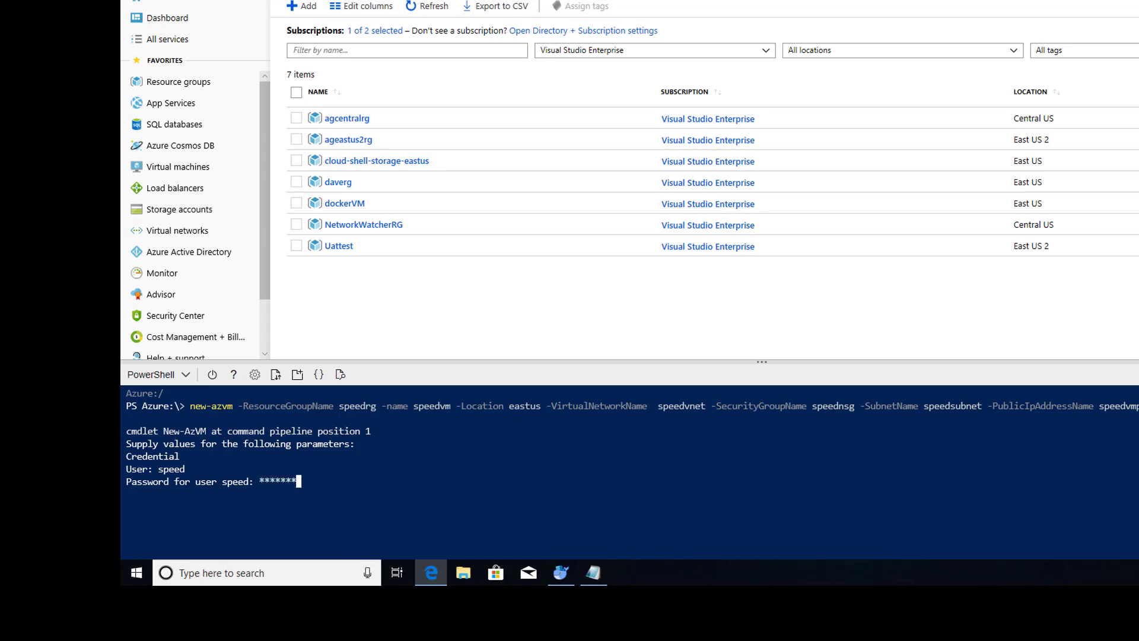
{"action": "type", "text": "*****"}
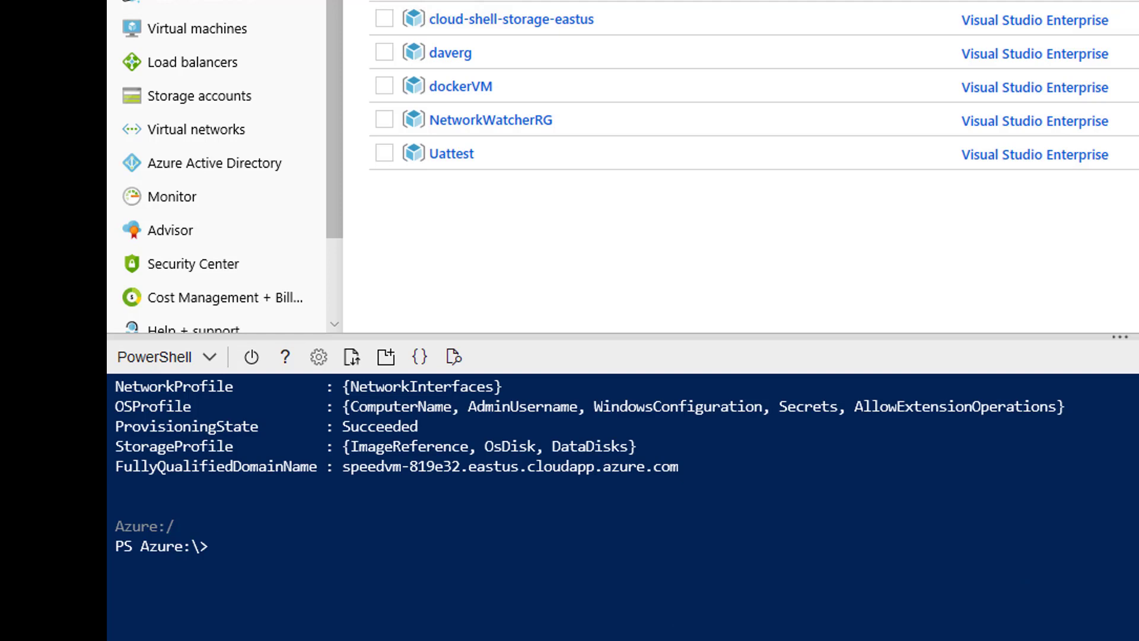
{"action": "scroll", "scroll_direction": "down", "scroll_amount": 3}
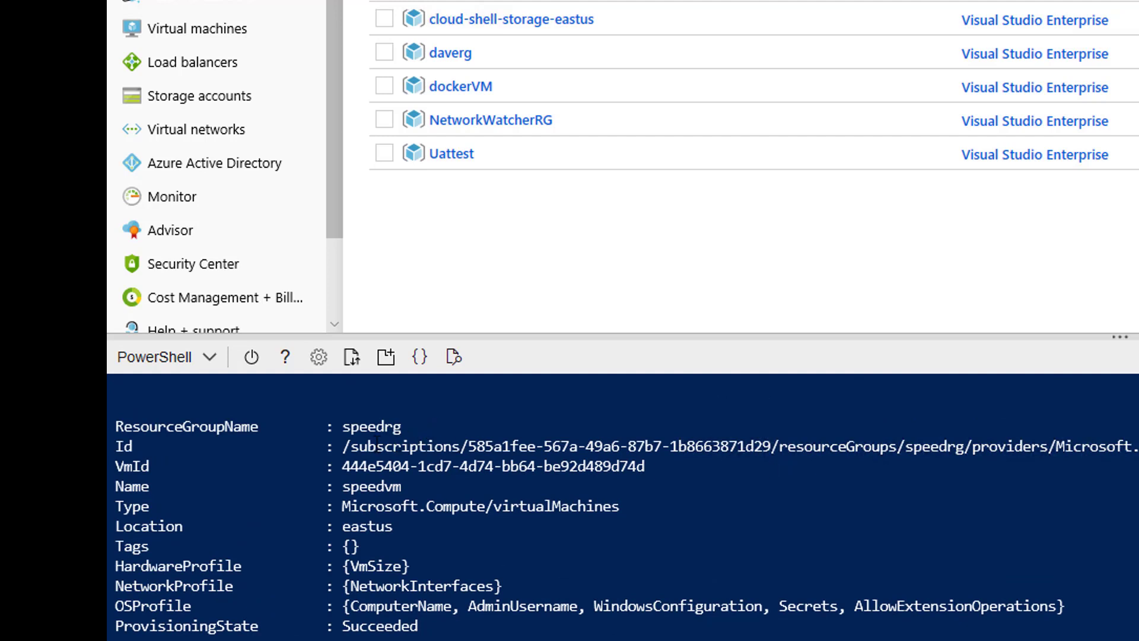
{"action": "mouse_move", "coordinate": [232, 480]}
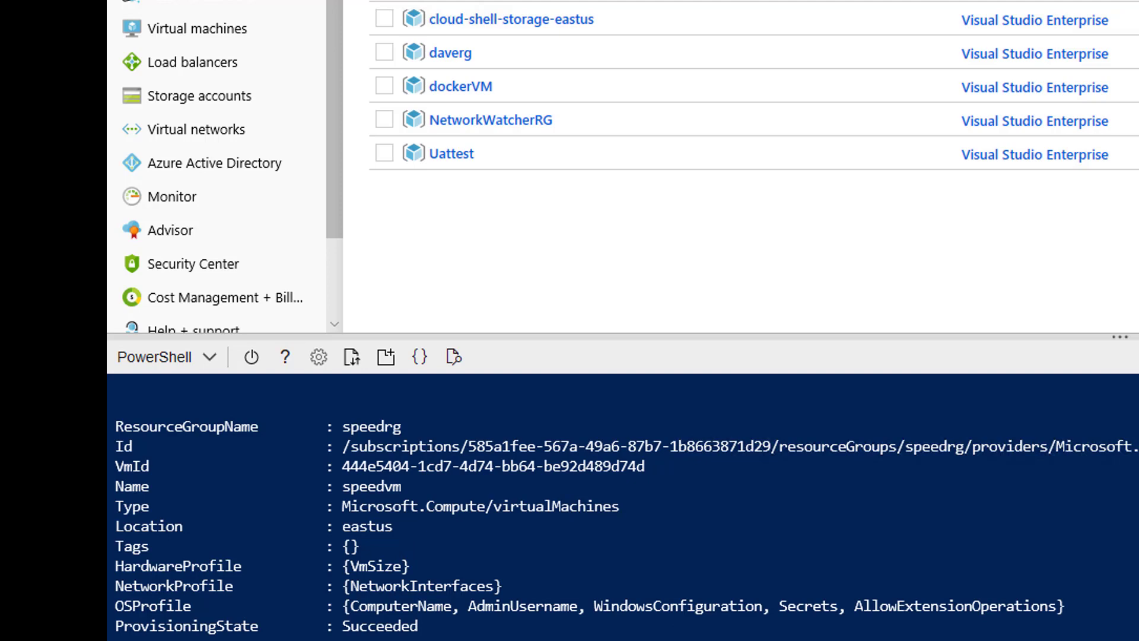
{"action": "scroll", "scroll_direction": "down", "scroll_amount": 3}
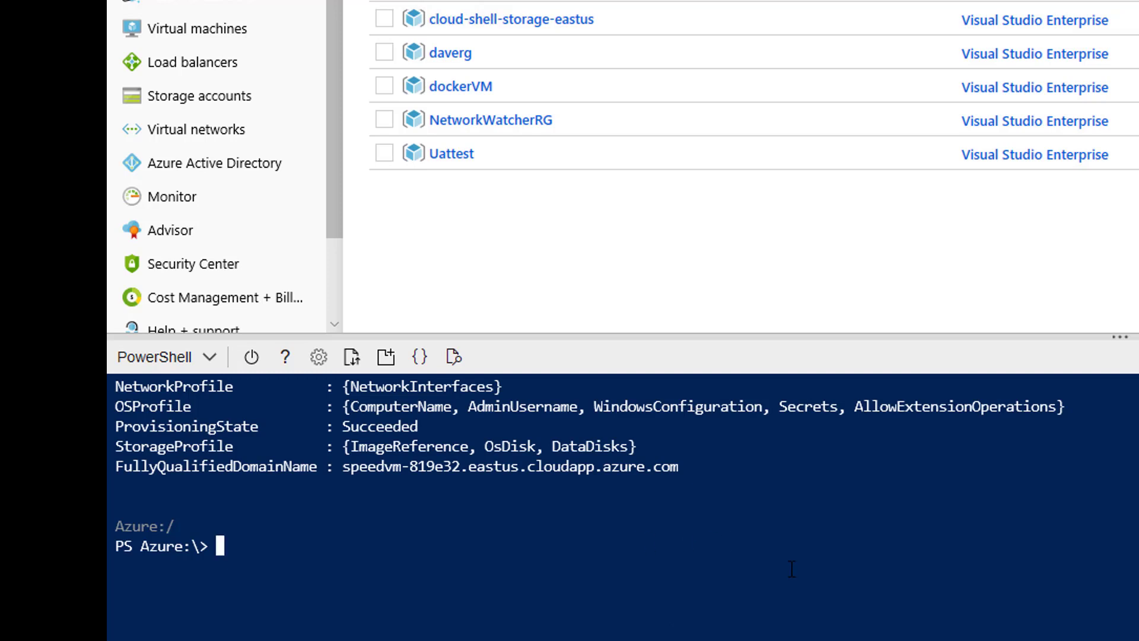
Run Get-AzPublicIpAddress -ResourceGroupName speedrg | select ipaddress to show 40.114.109.232.
{"action": "type", "text": "get-az"}
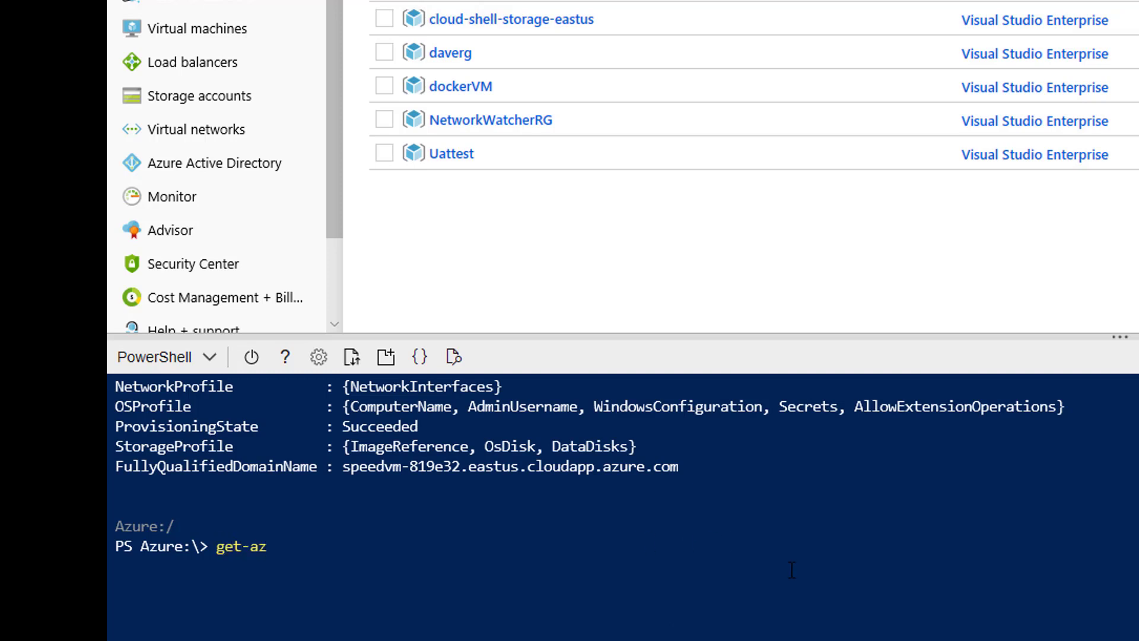
{"action": "type", "text": "p"}
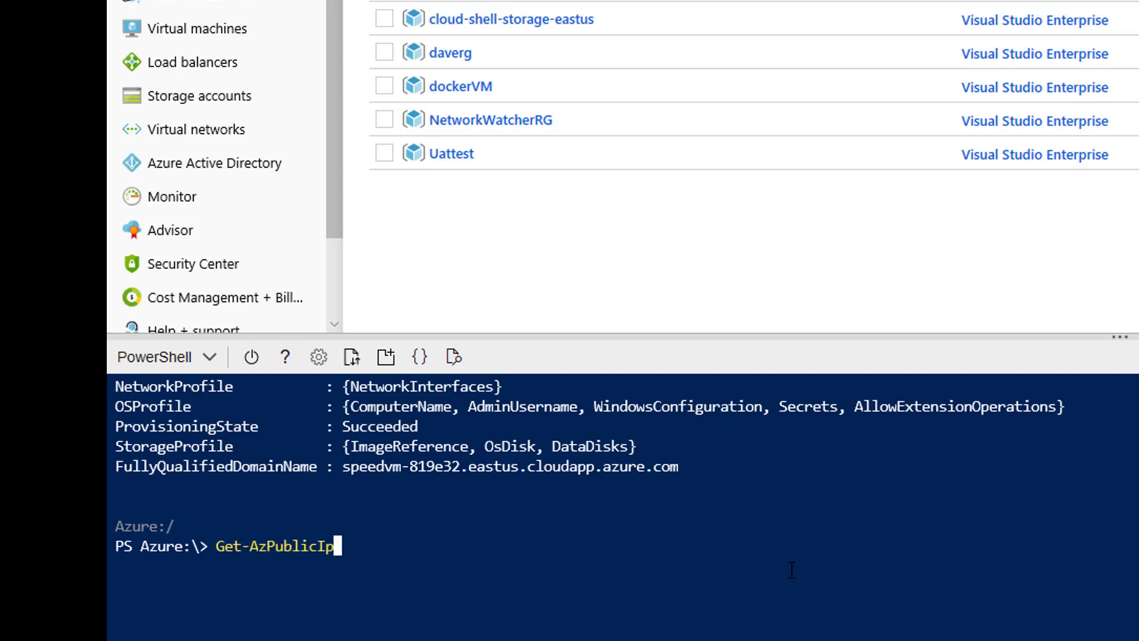
{"action": "type", "text": "Address"}
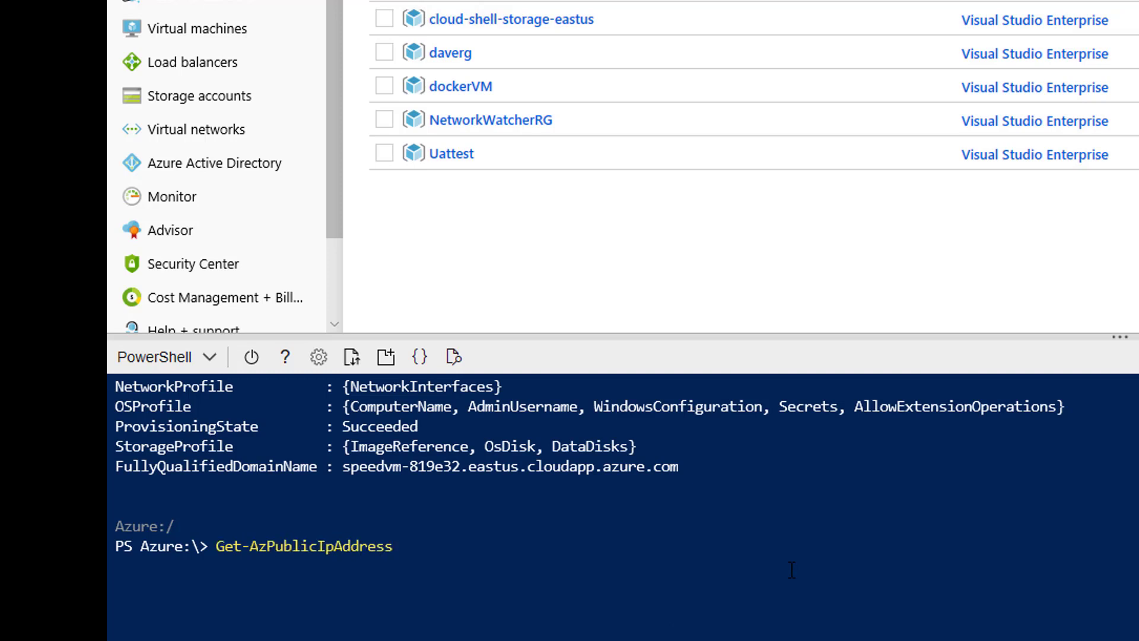
{"action": "type", "text": "-Resource"}
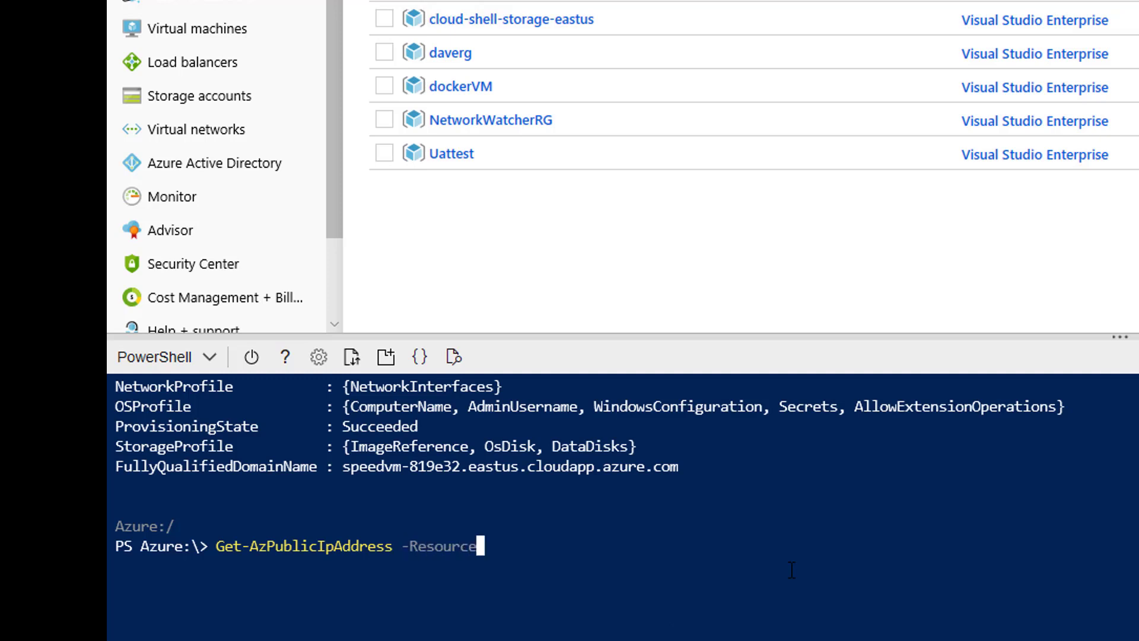
{"action": "type", "text": "GroupName"}
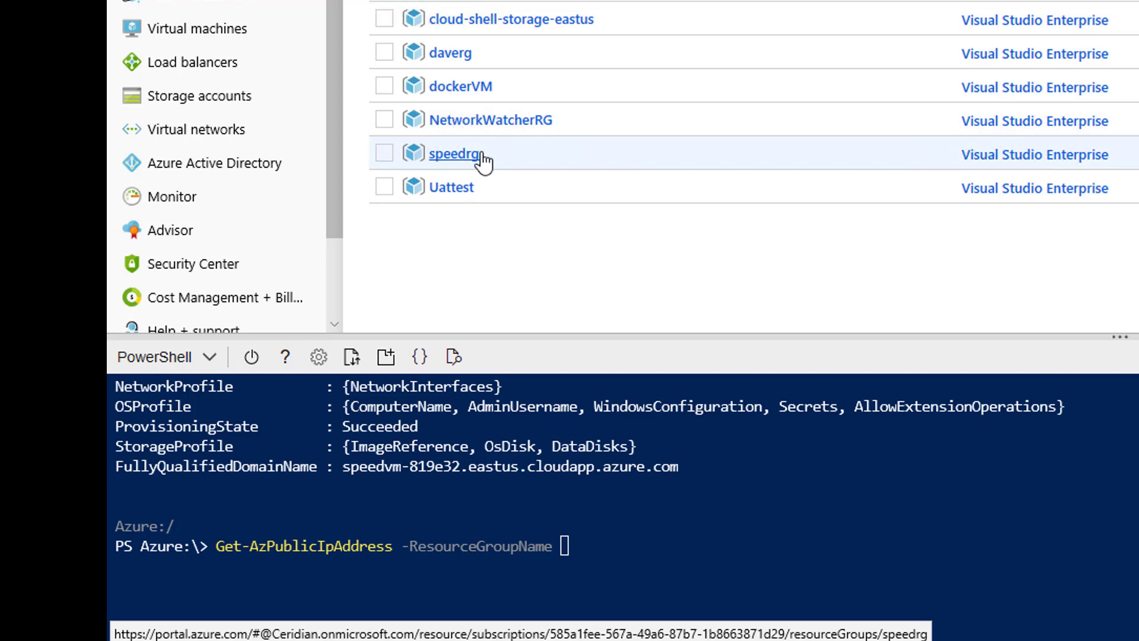
{"action": "type", "text": "sp"}
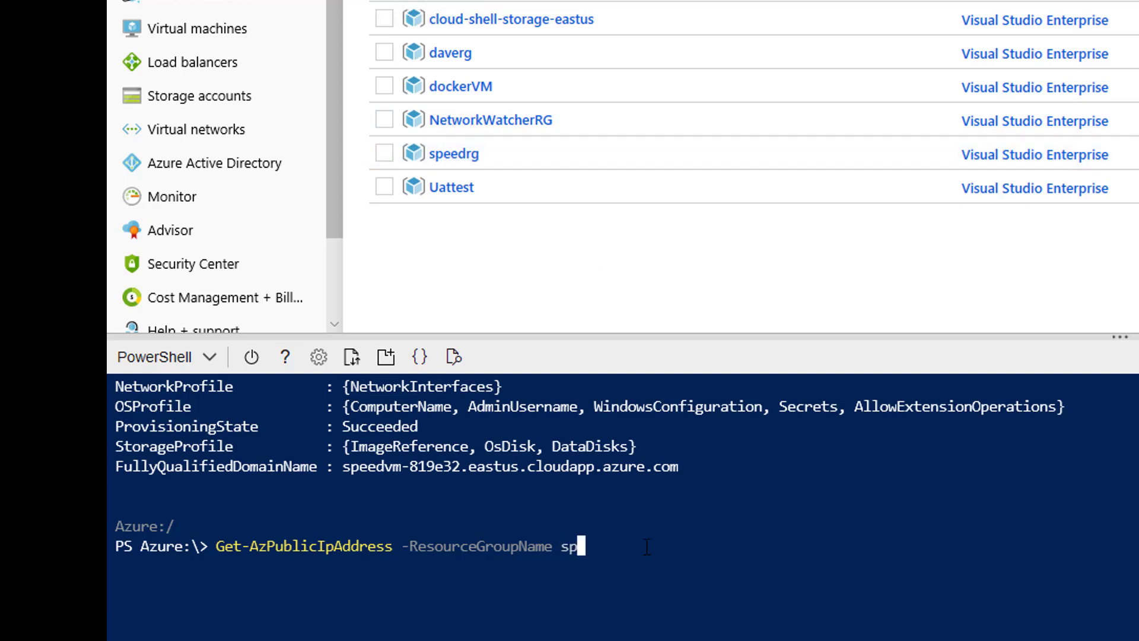
{"action": "type", "text": "eedrg"}
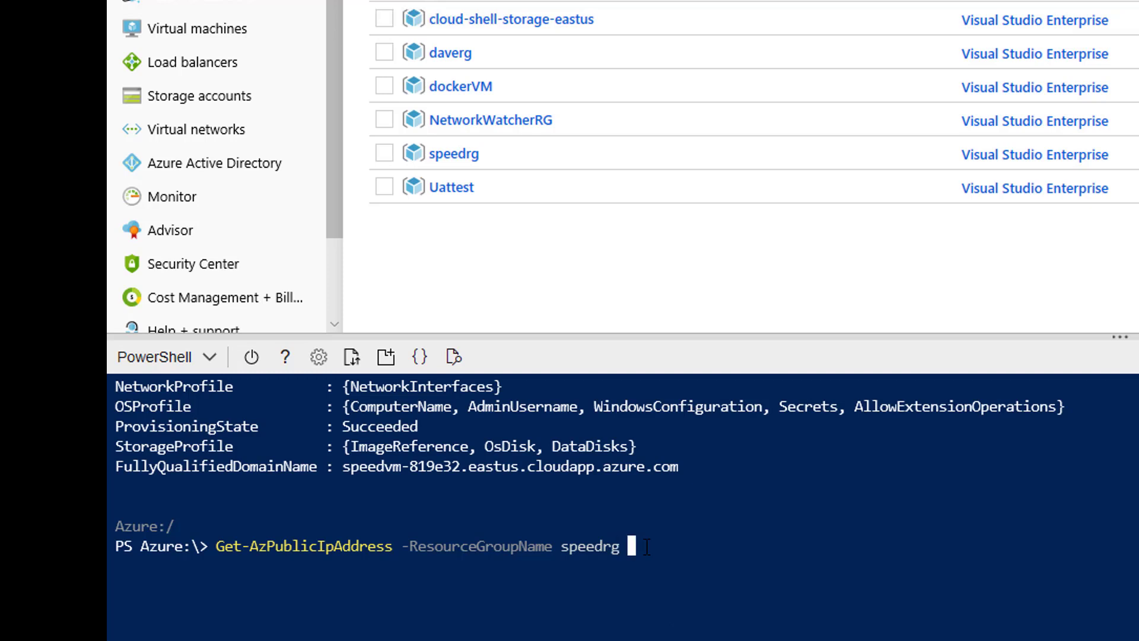
{"action": "type", "text": "| se"}
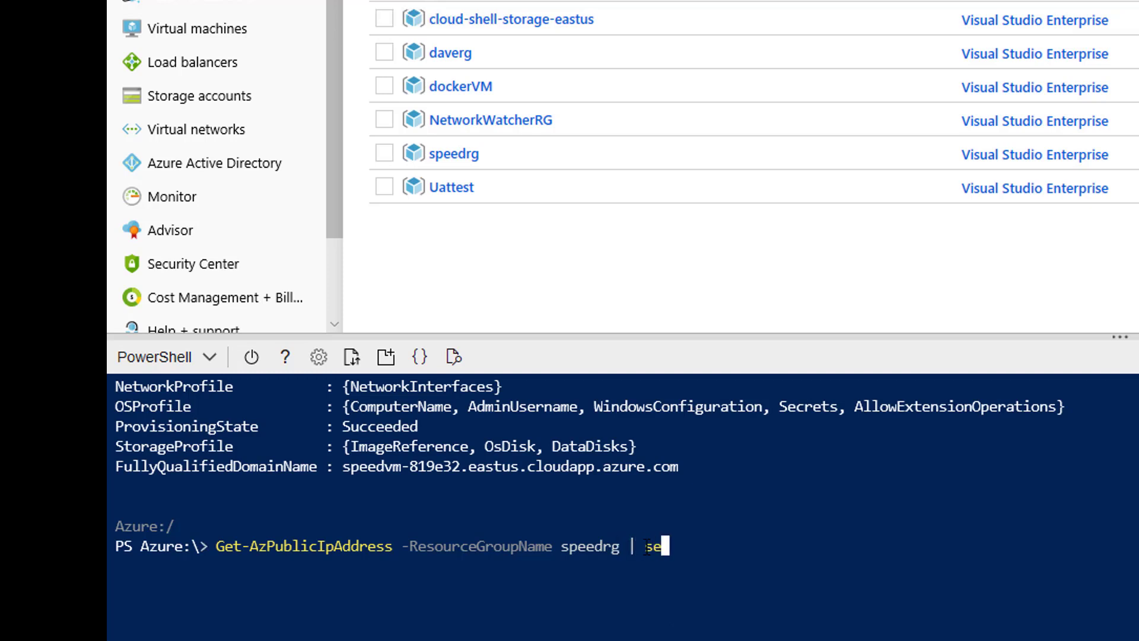
{"action": "type", "text": "lect"}
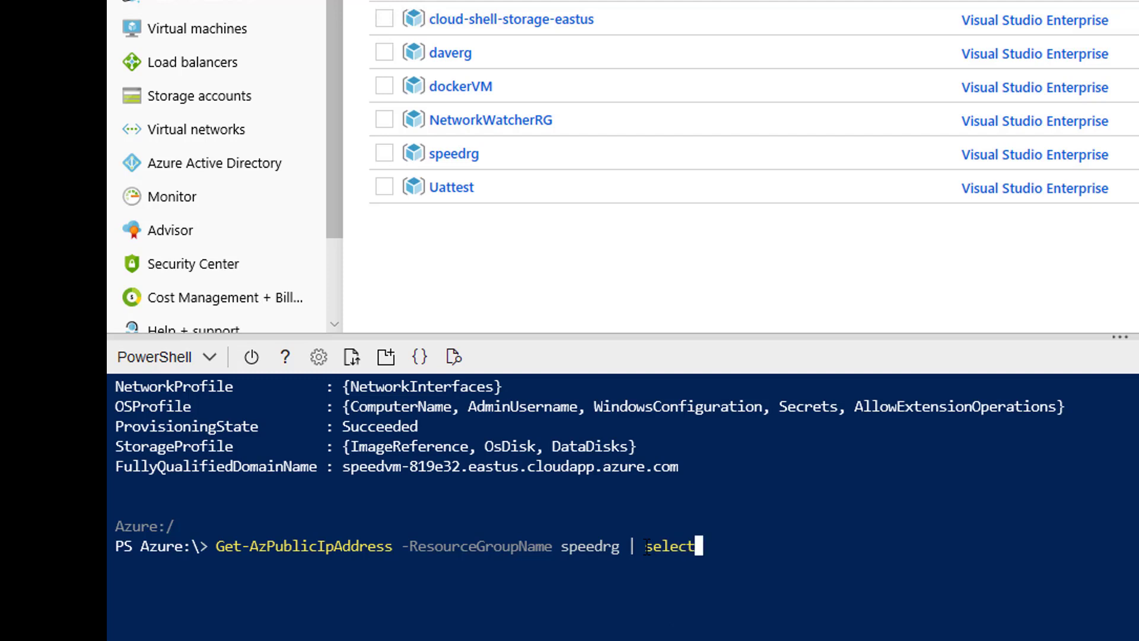
{"action": "type", "text": "ip"}
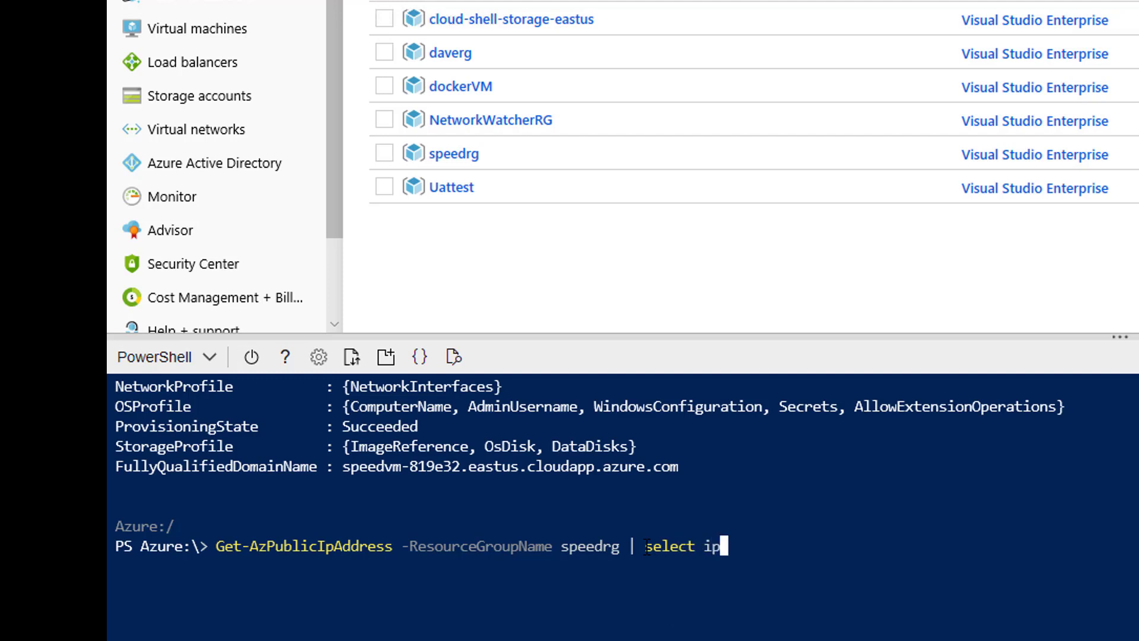
{"action": "type", "text": "address"}
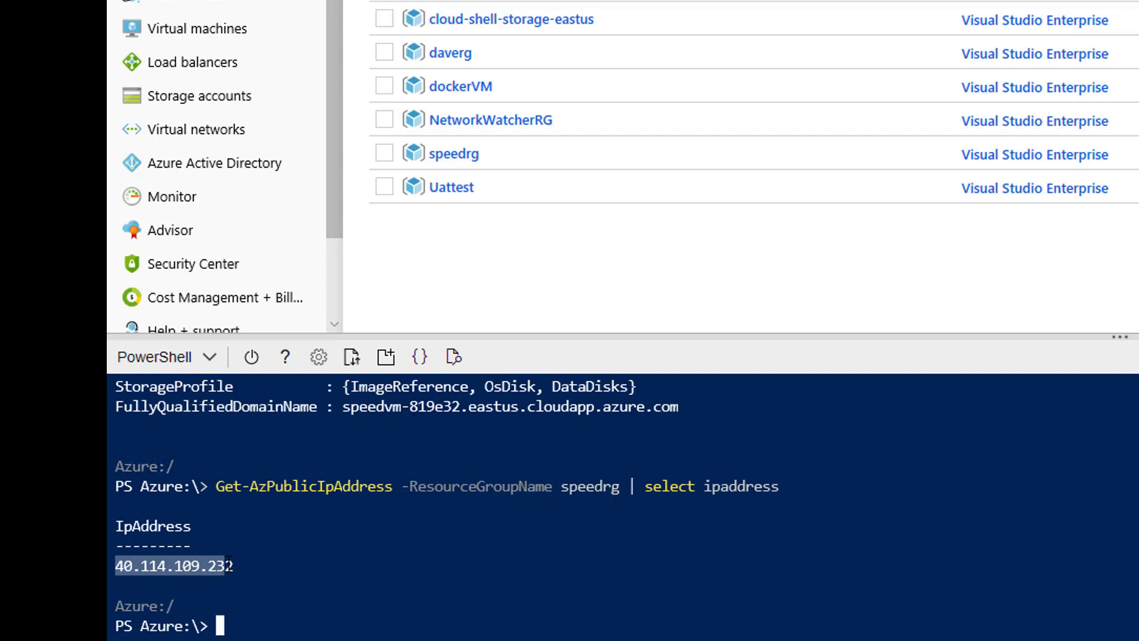
Copy the public IP 40.114.109.232 and open the speedvm virtual machine overview with its Connect pane.
{"action": "right_click", "coordinate": [173, 565]}
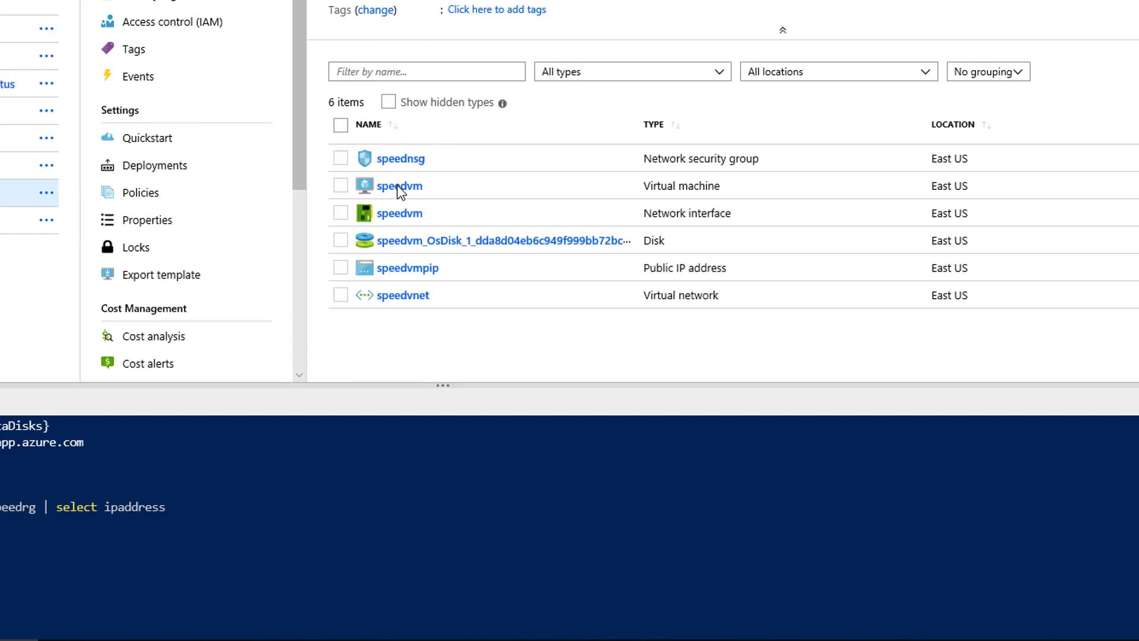
{"action": "mouse_move", "coordinate": [399, 186]}
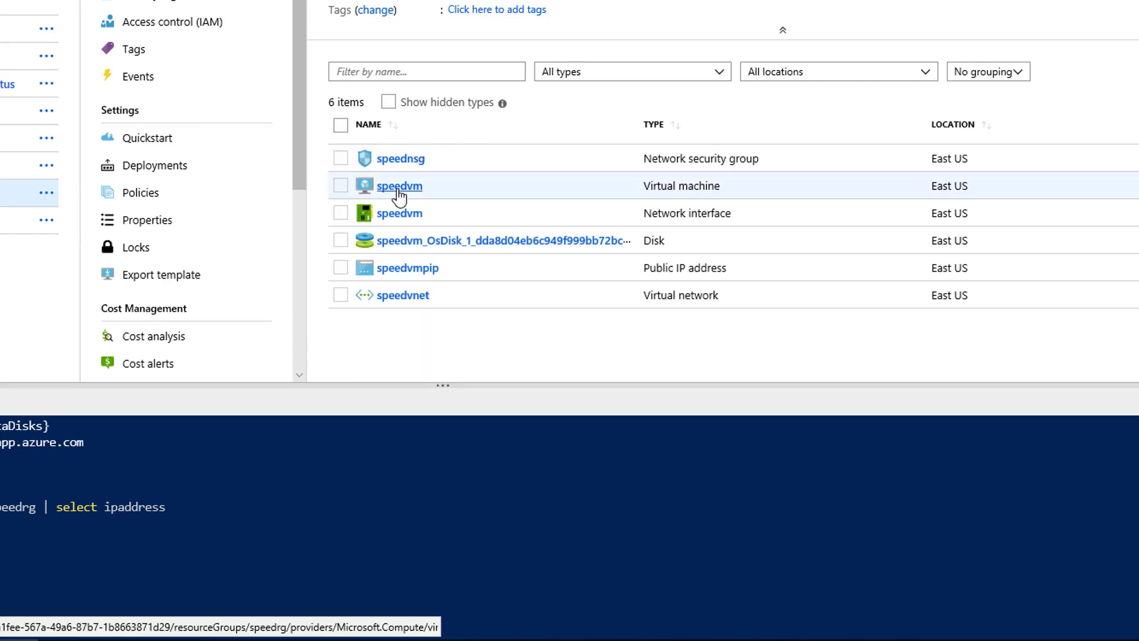
{"action": "left_click", "coordinate": [398, 185]}
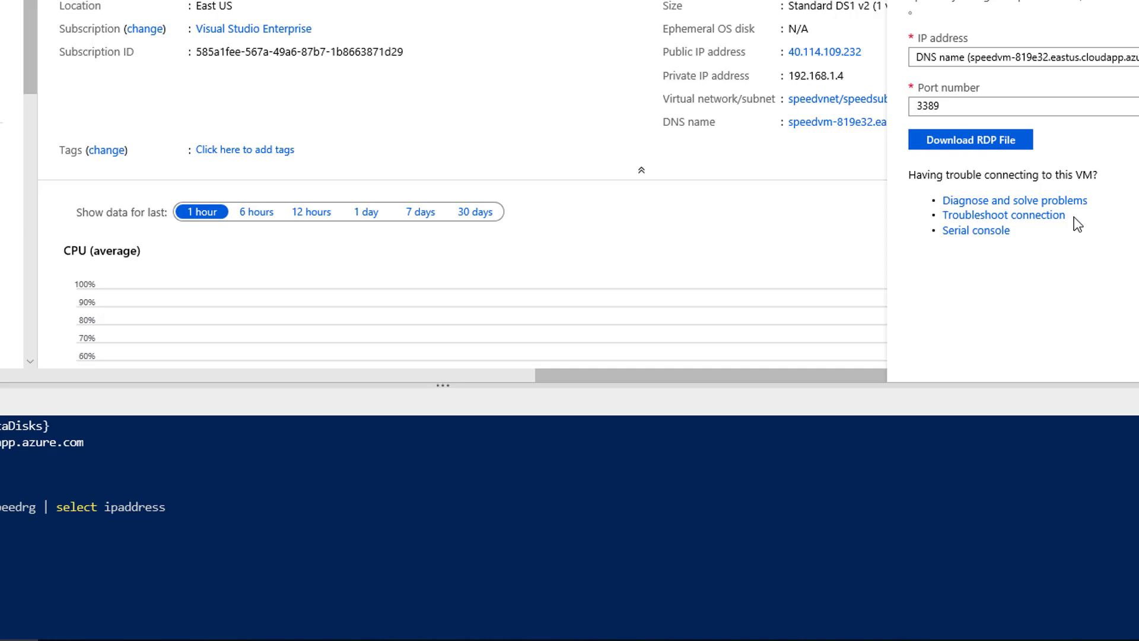
Download and launch the speedvm RDP file, signing in as user speed.
{"action": "left_click", "coordinate": [970, 140]}
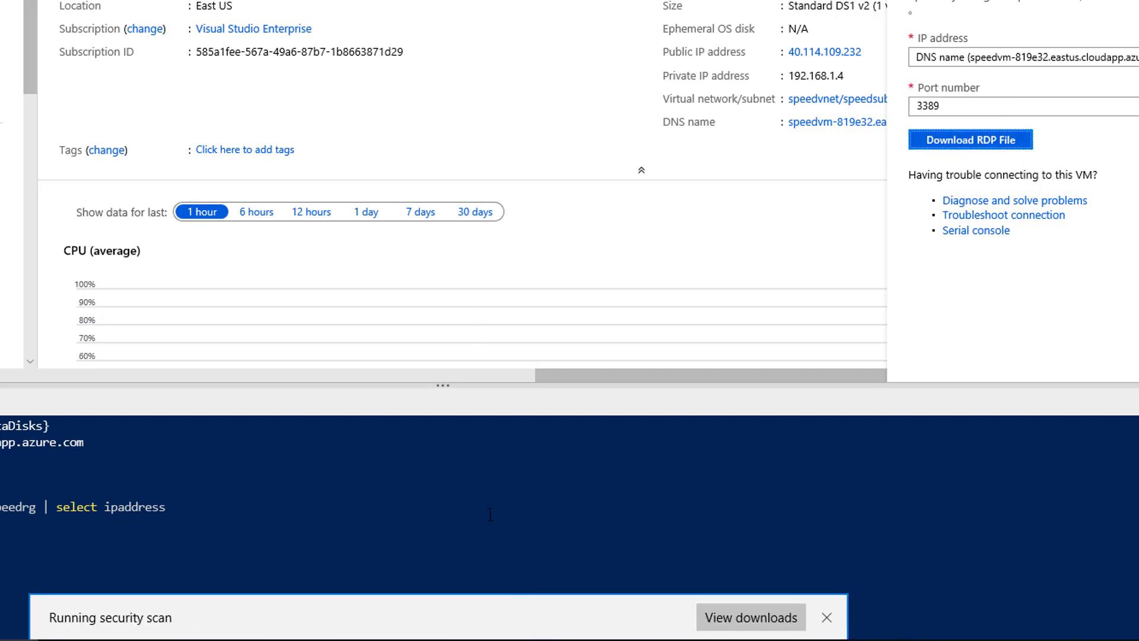
{"action": "left_click", "coordinate": [826, 617]}
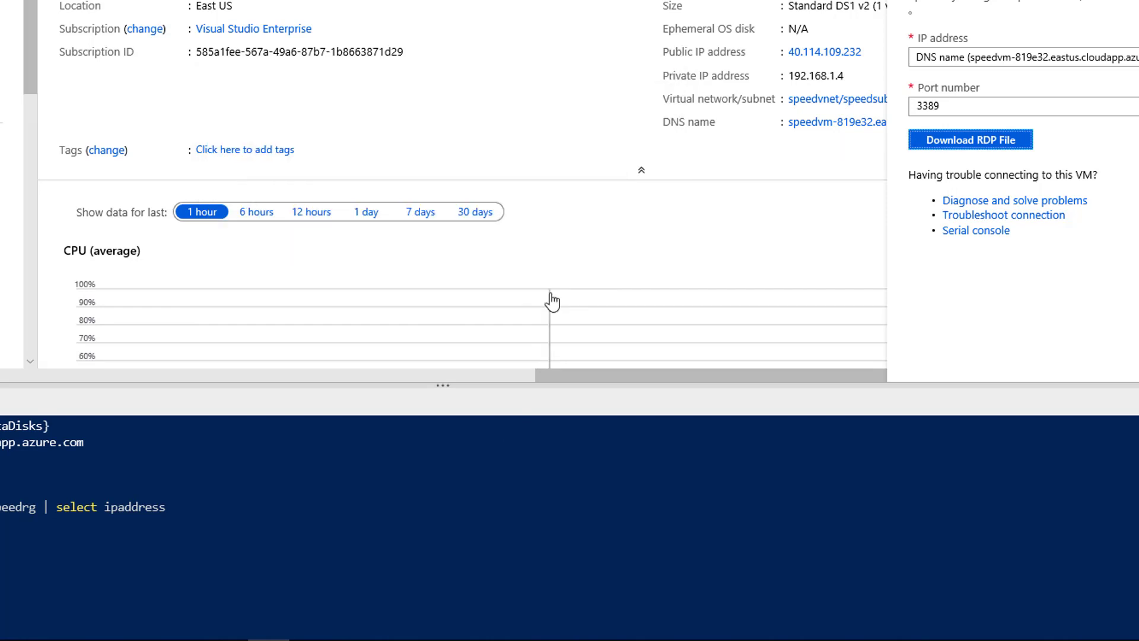
{"action": "left_click", "coordinate": [969, 140]}
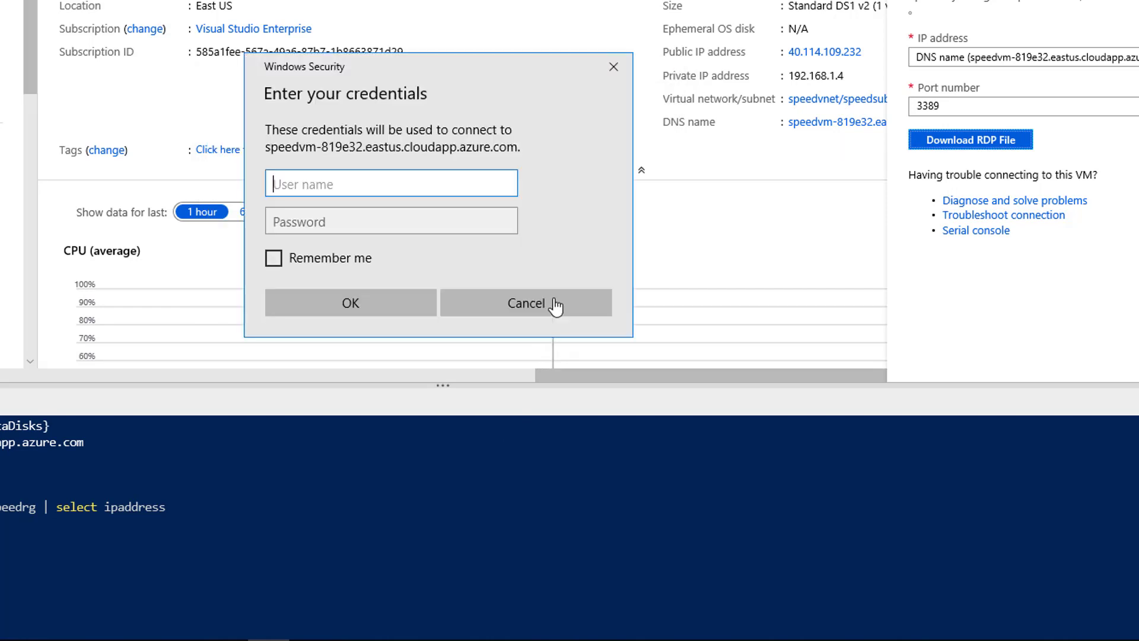
{"action": "type", "text": "speed"}
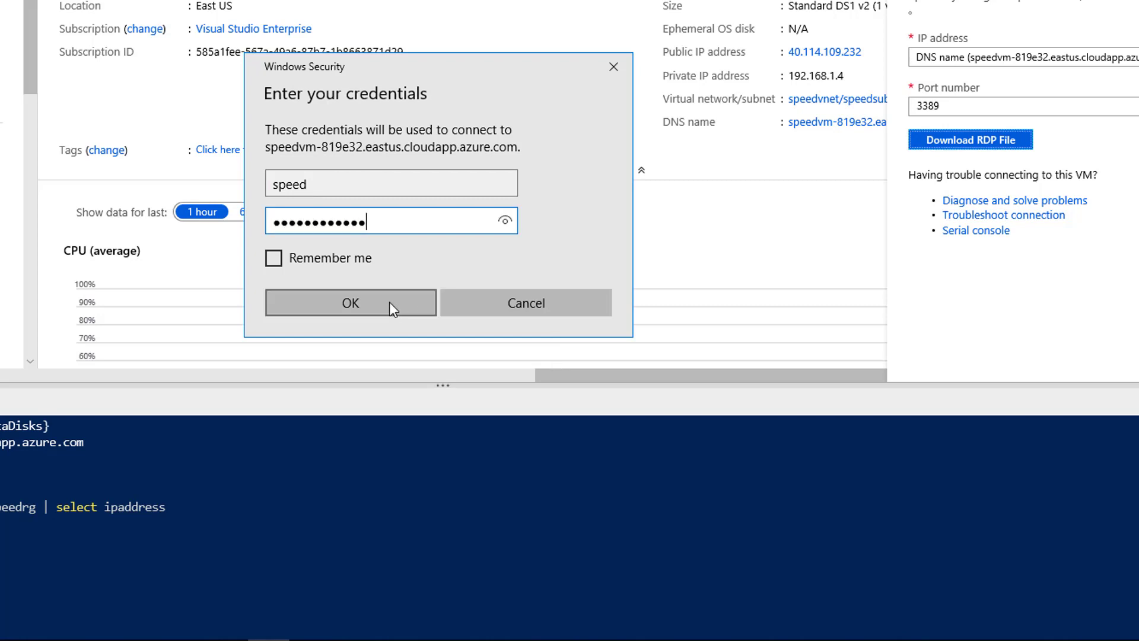
{"action": "left_click", "coordinate": [348, 302]}
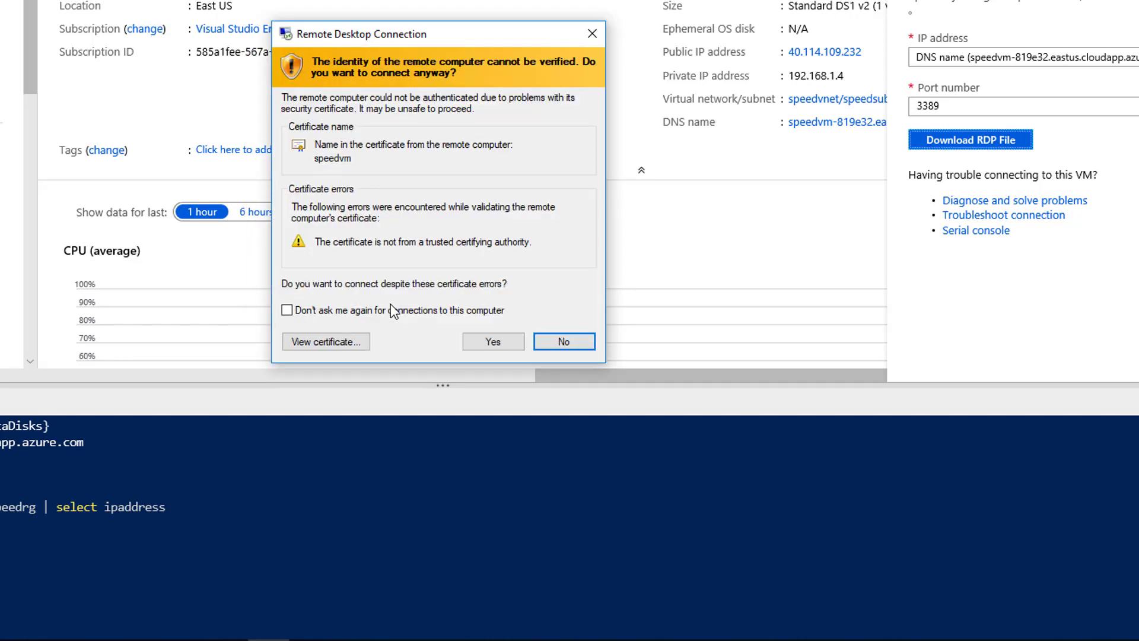
Accept the untrusted certificate warning to connect to the speedvm remote desktop.
{"action": "left_click", "coordinate": [493, 342]}
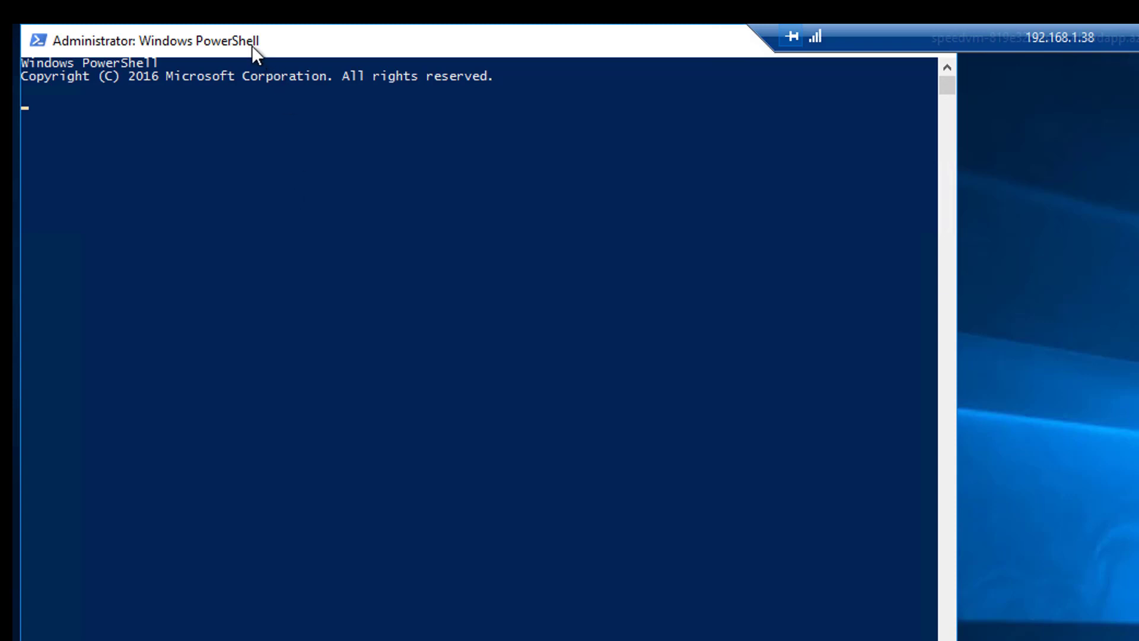
{"action": "mouse_move", "coordinate": [424, 256]}
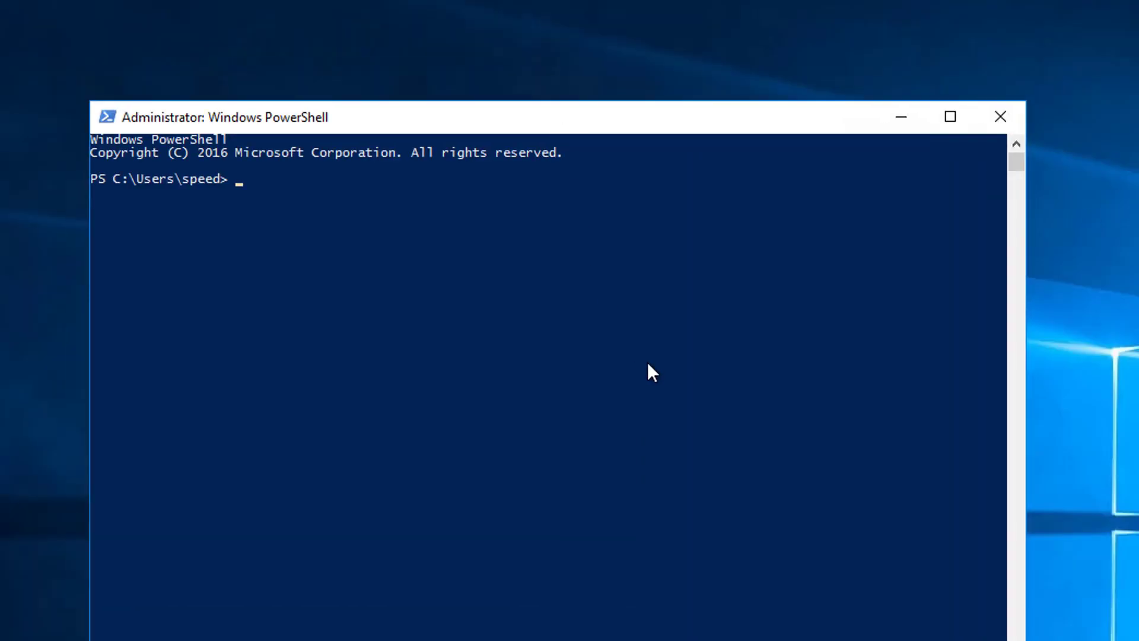
Issue Install-WindowsFeature -name web-server in speedvm's remote PowerShell to install IIS.
{"action": "type", "text": "inst"}
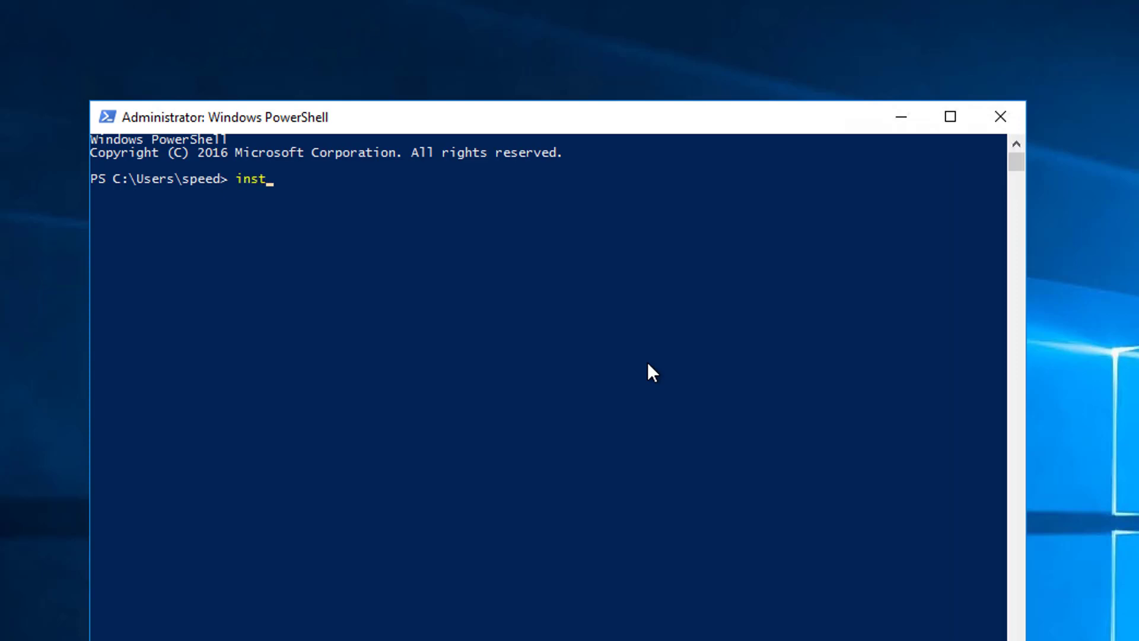
{"action": "type", "text": "al"}
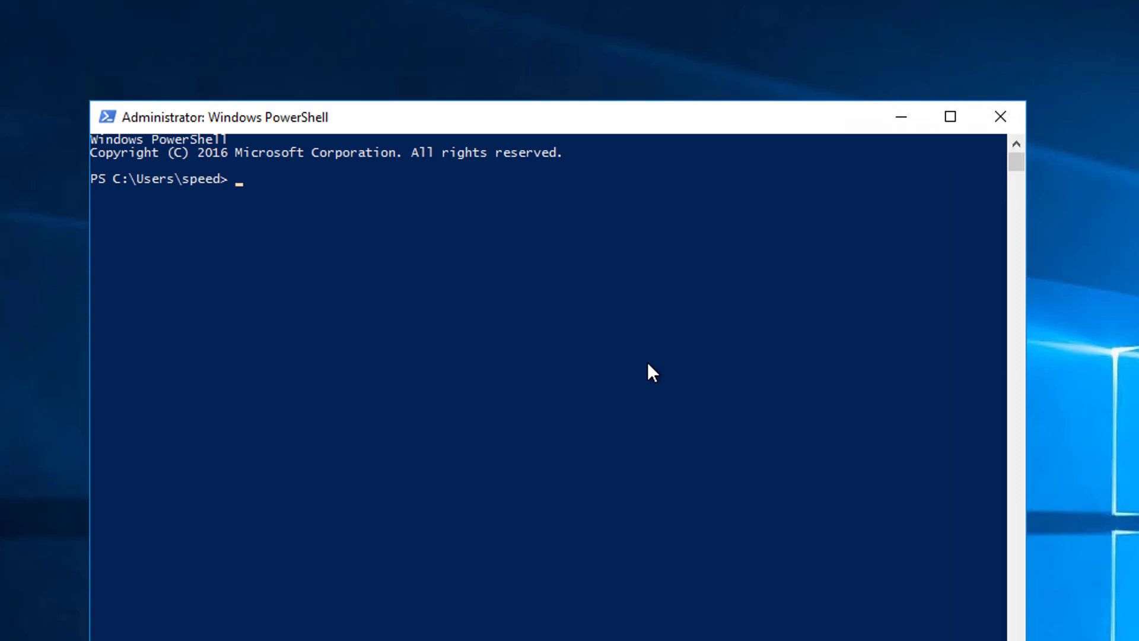
{"action": "type", "text": "Install-Dtc"}
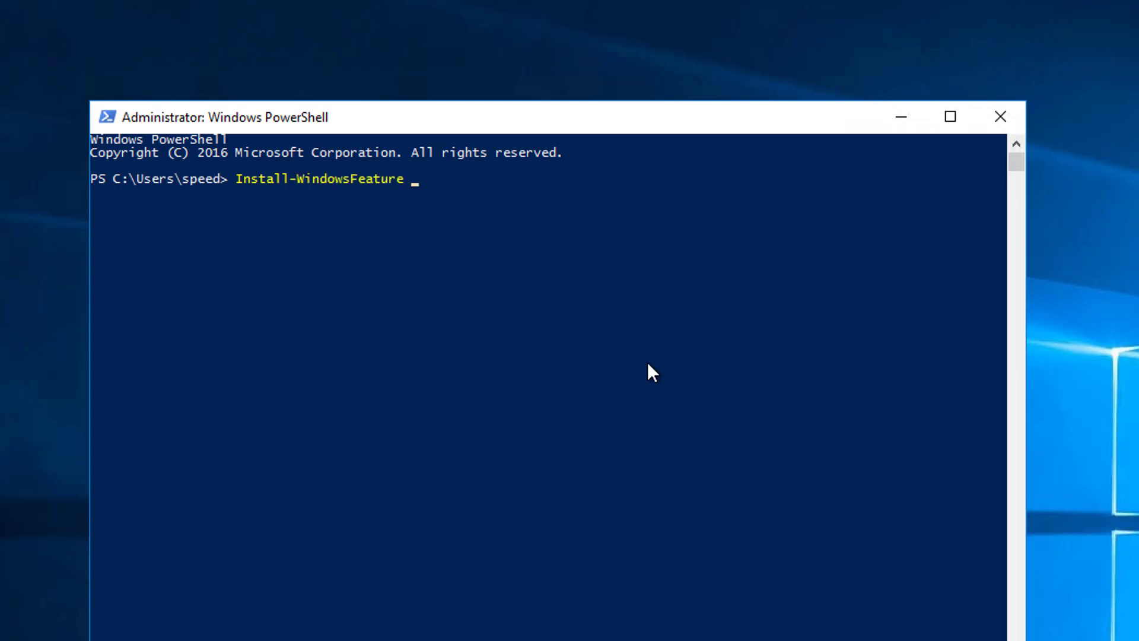
{"action": "type", "text": "-nam"}
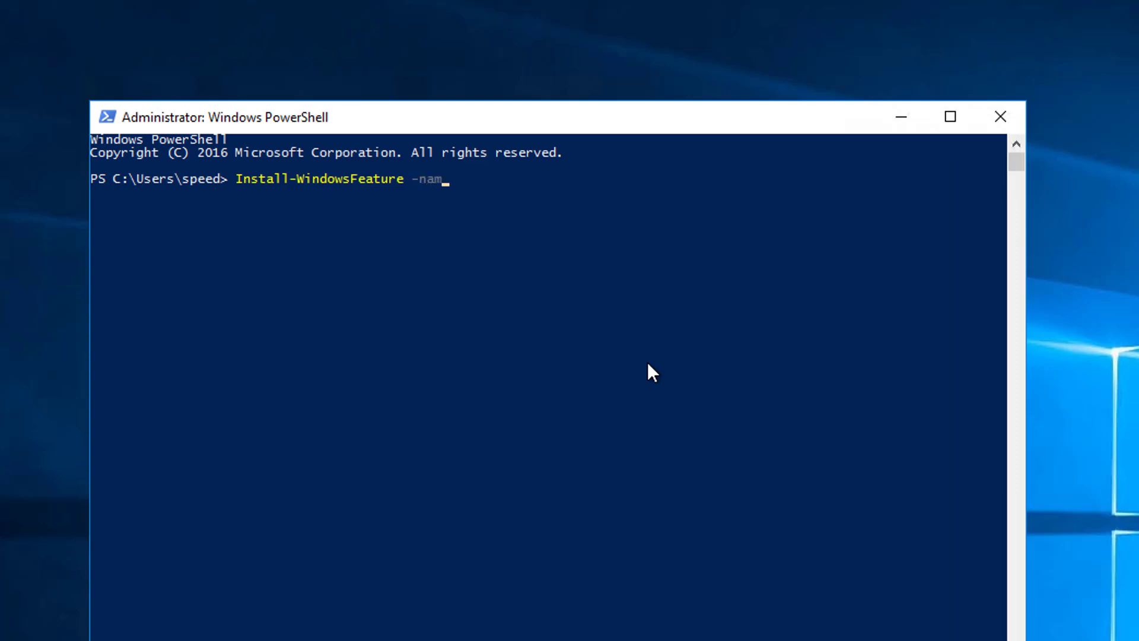
{"action": "type", "text": "e web-server"}
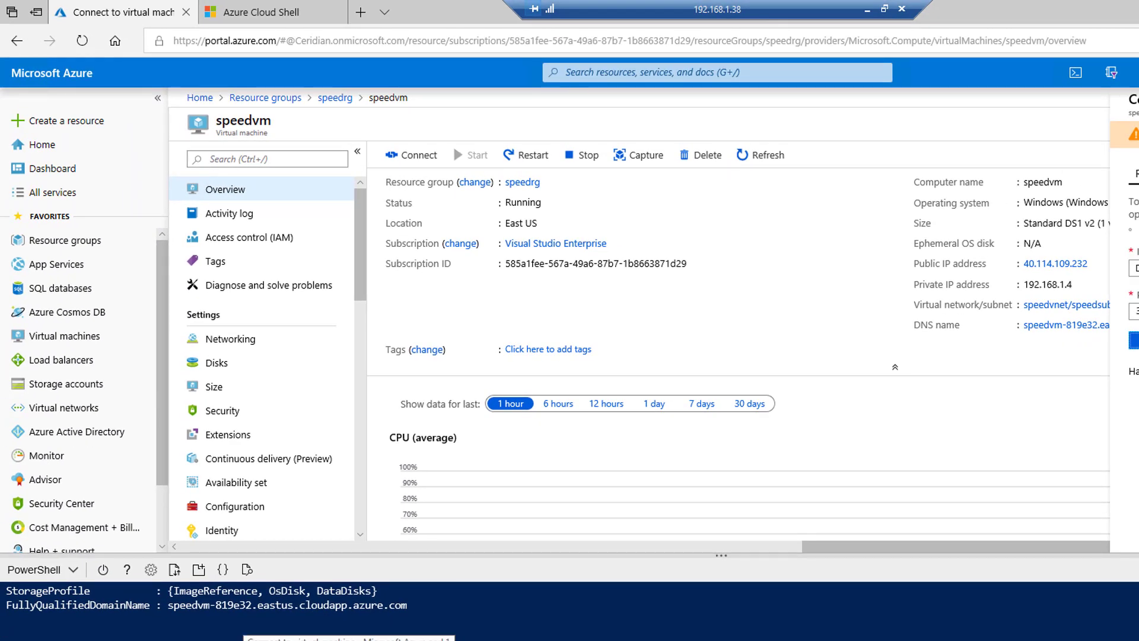
{"action": "mouse_move", "coordinate": [305, 12]}
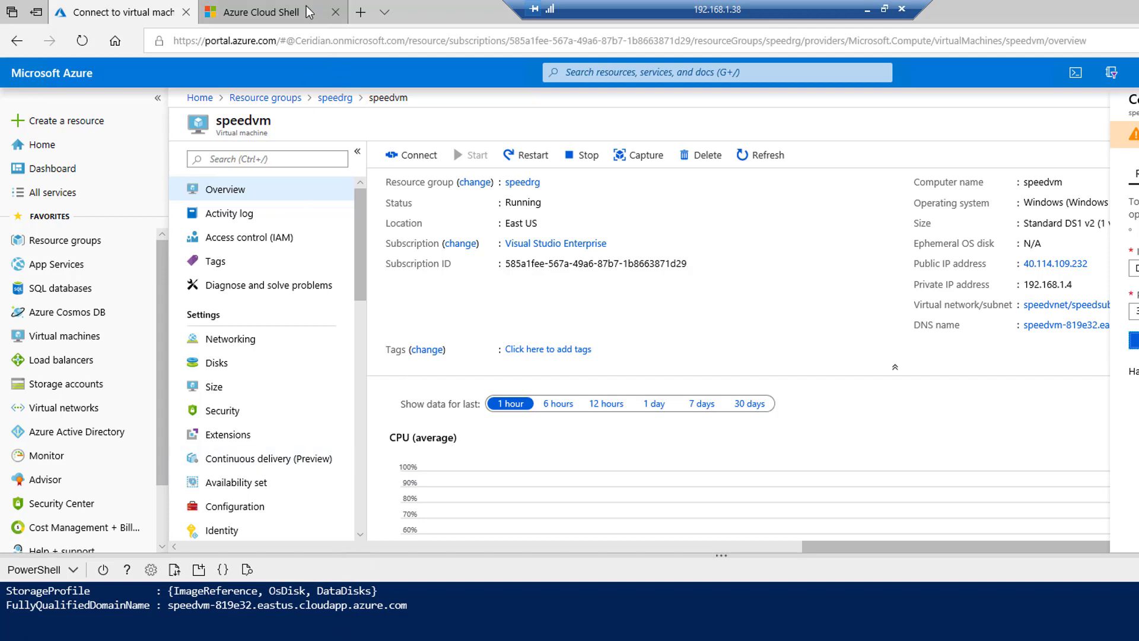
Load the VM's public IP 40.114.109.232 in a new browser tab to reach the IIS page.
{"action": "left_click", "coordinate": [261, 11]}
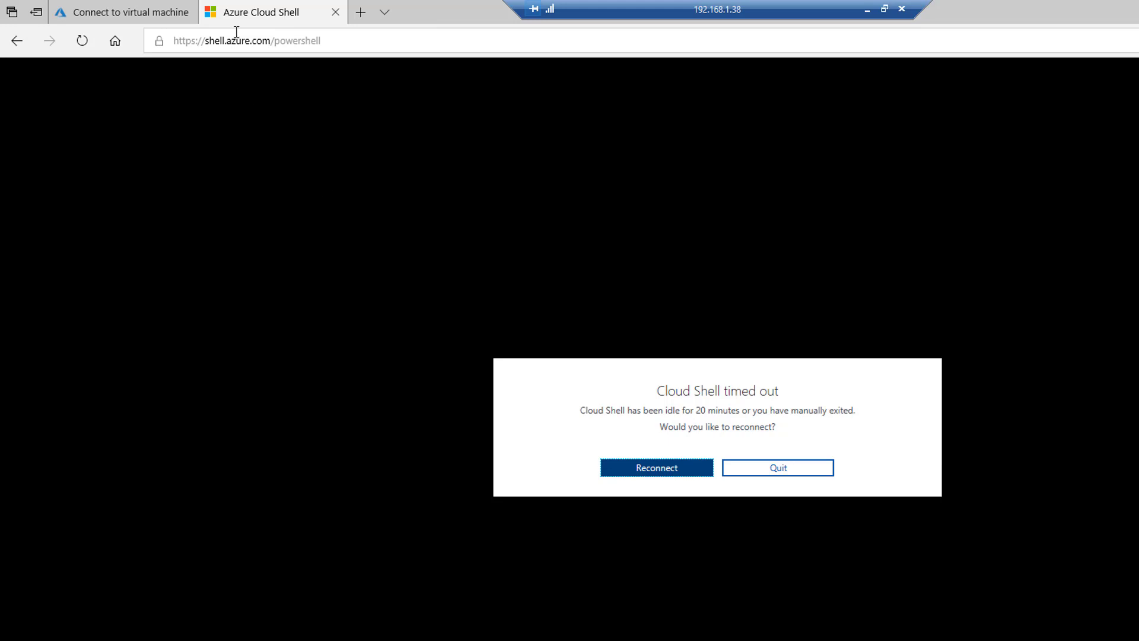
{"action": "left_click", "coordinate": [360, 12]}
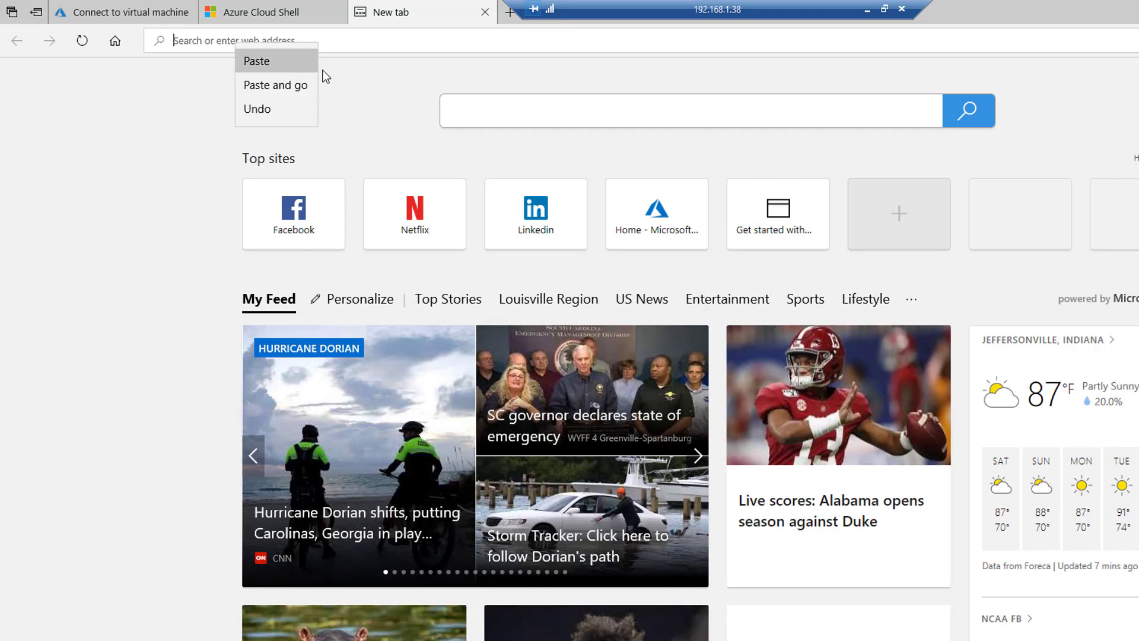
{"action": "left_click", "coordinate": [256, 61]}
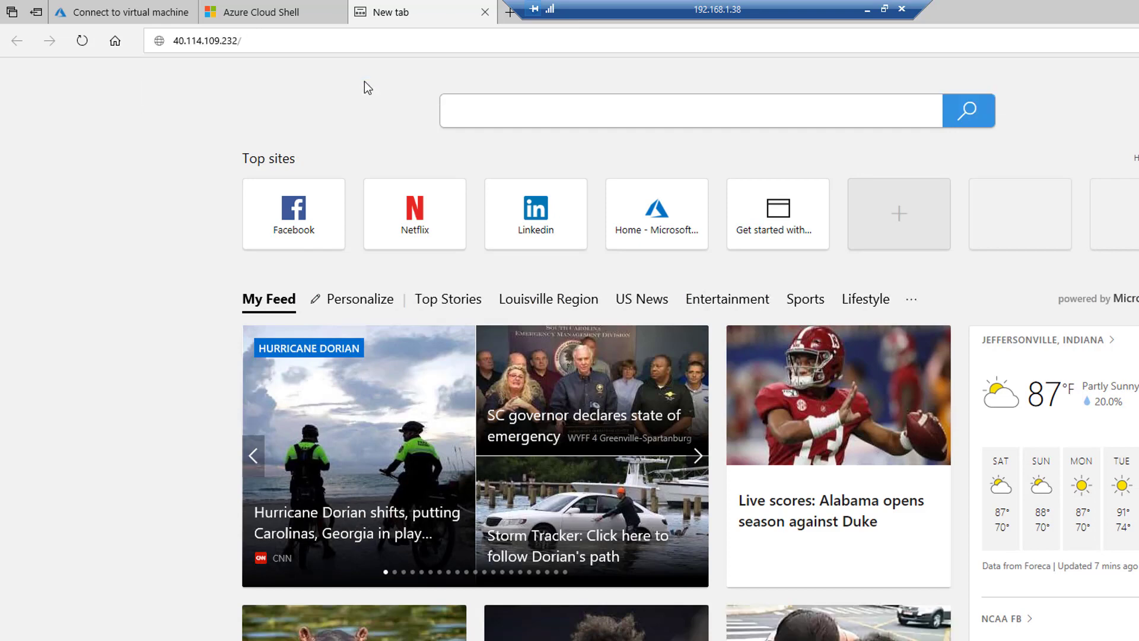